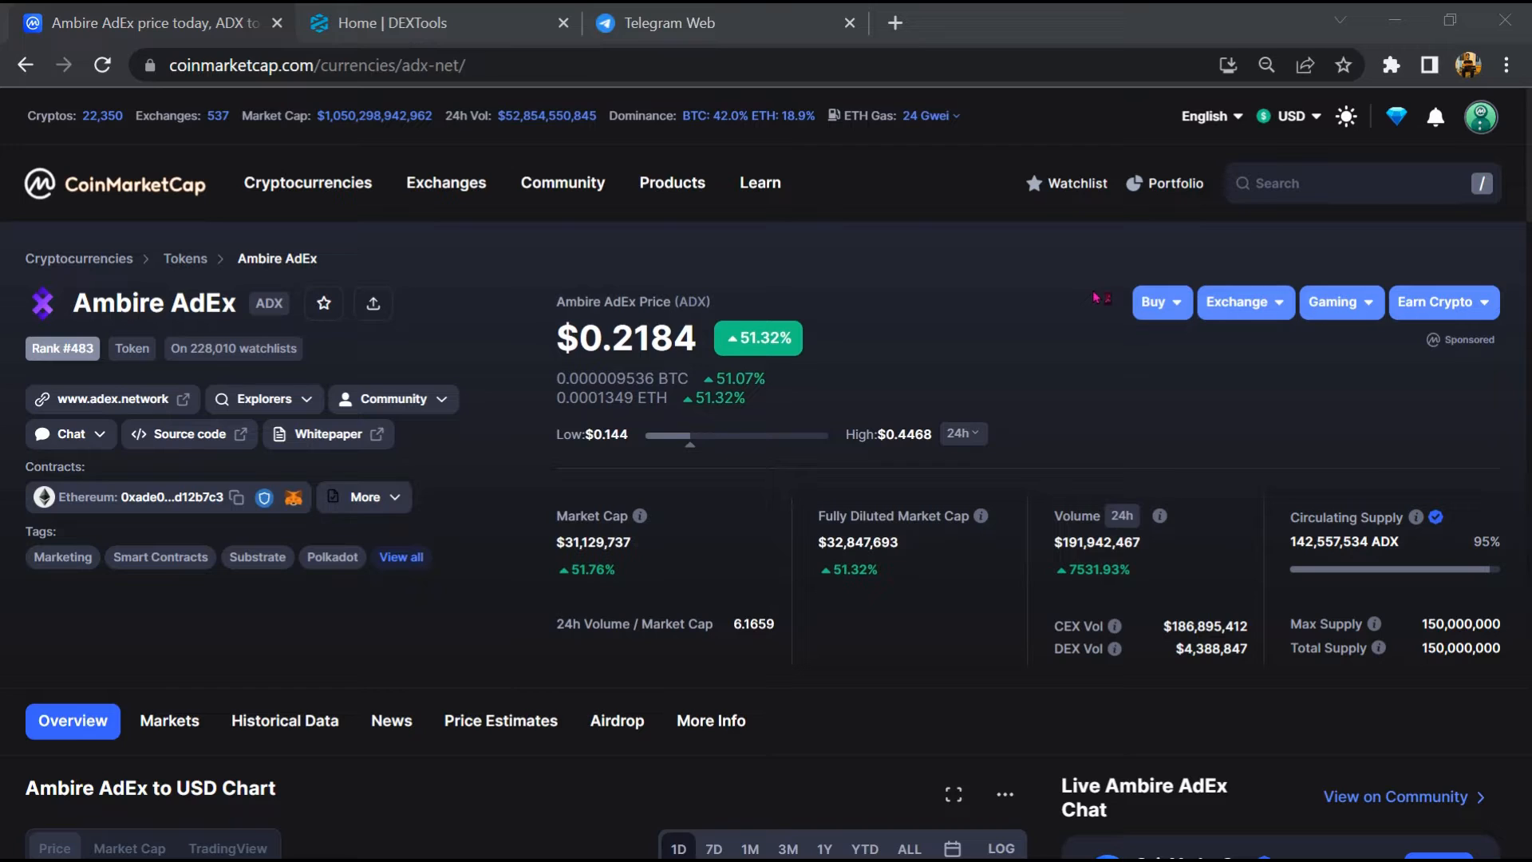
mouse_move(1095, 299)
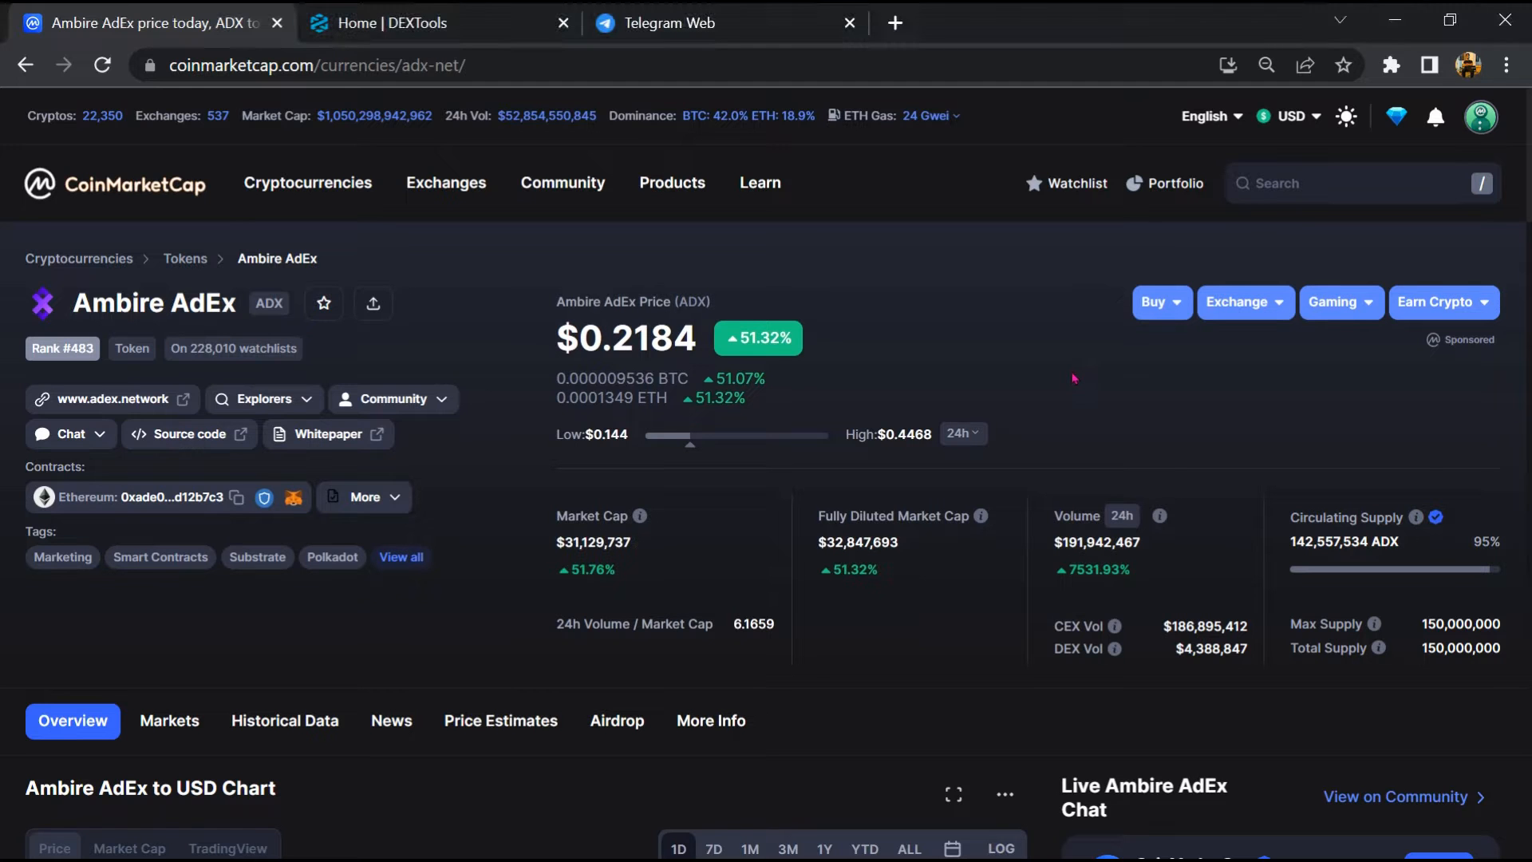
Read through the Live Ambire AdEx Chat comments and return to the top
scroll(down, 3)
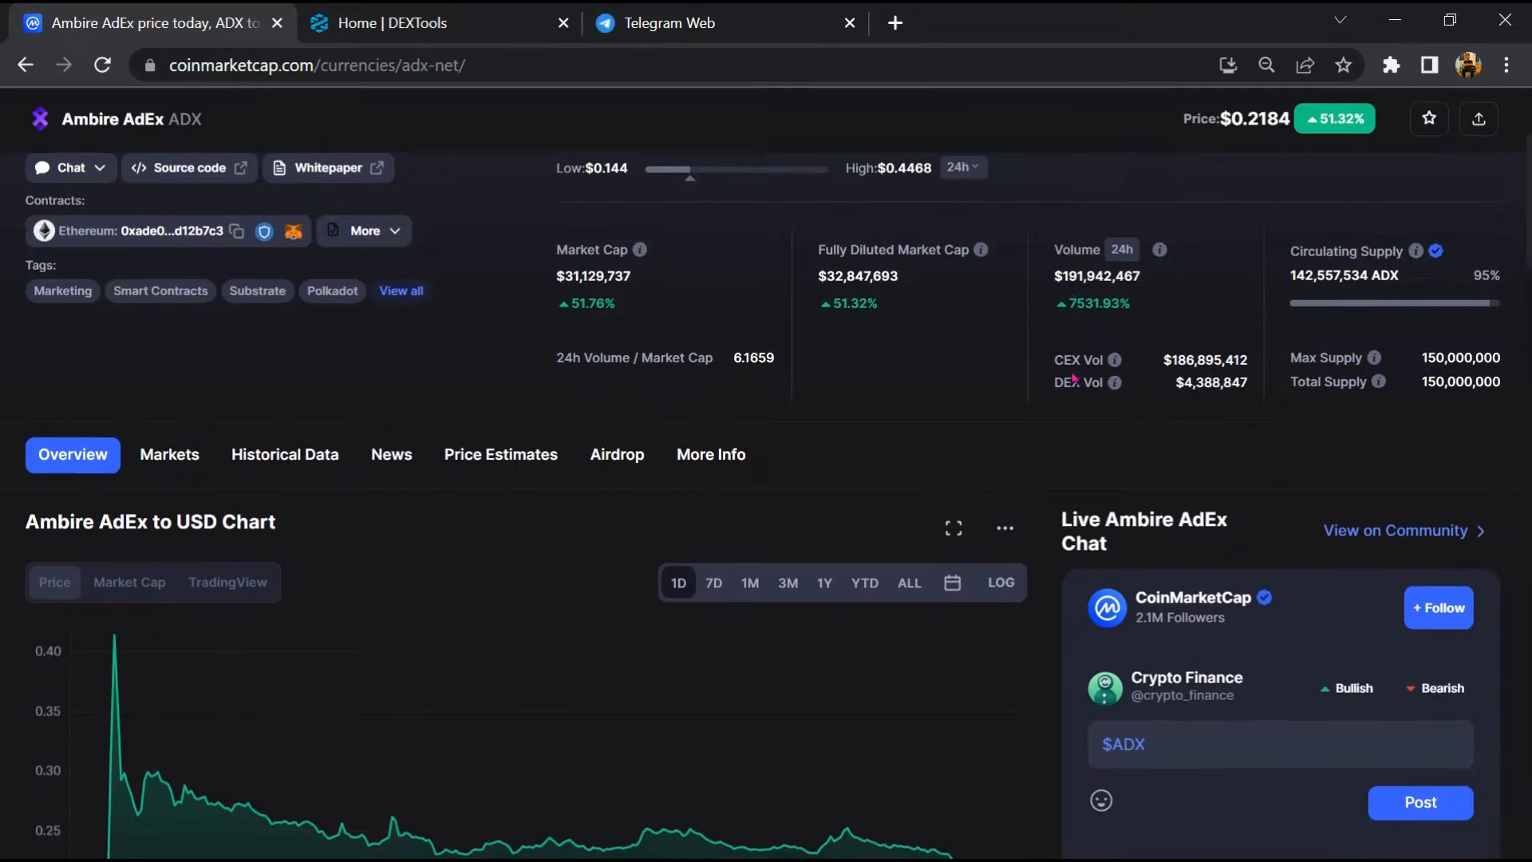
scroll(down, 3)
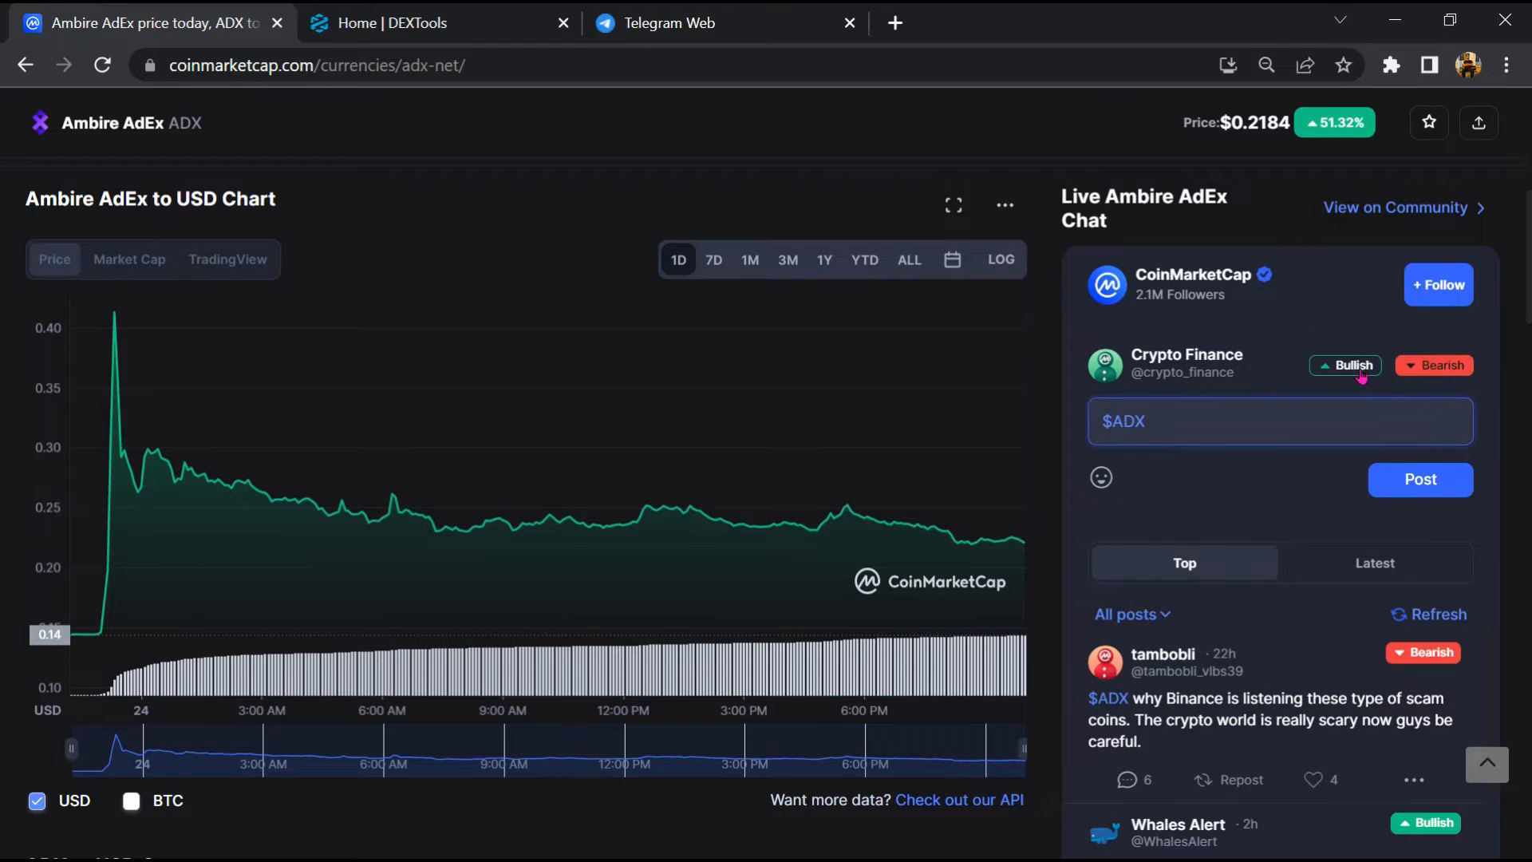
scroll(down, 3)
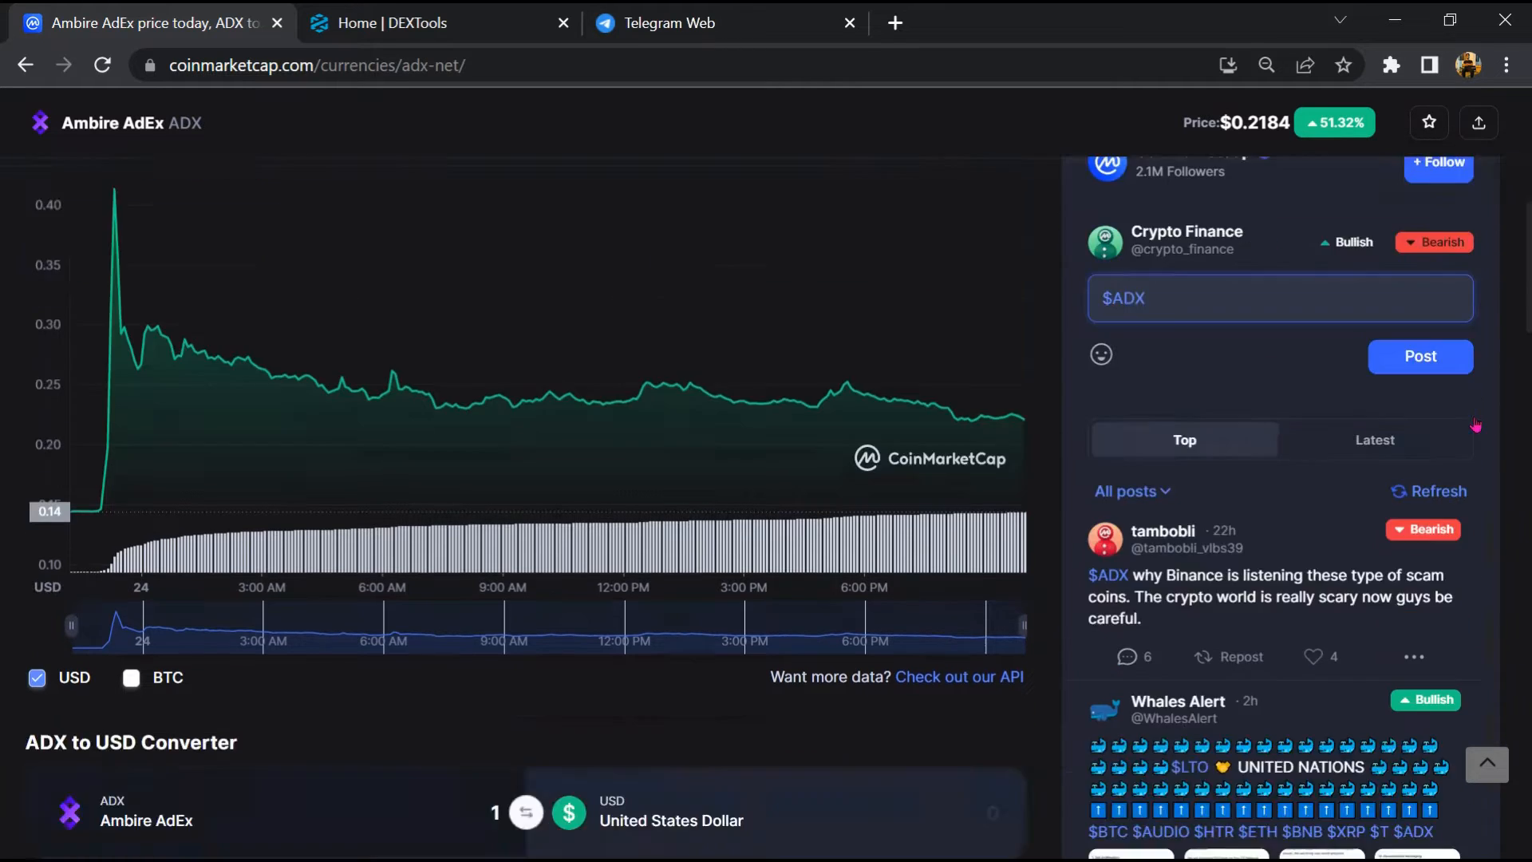
scroll(down, 3)
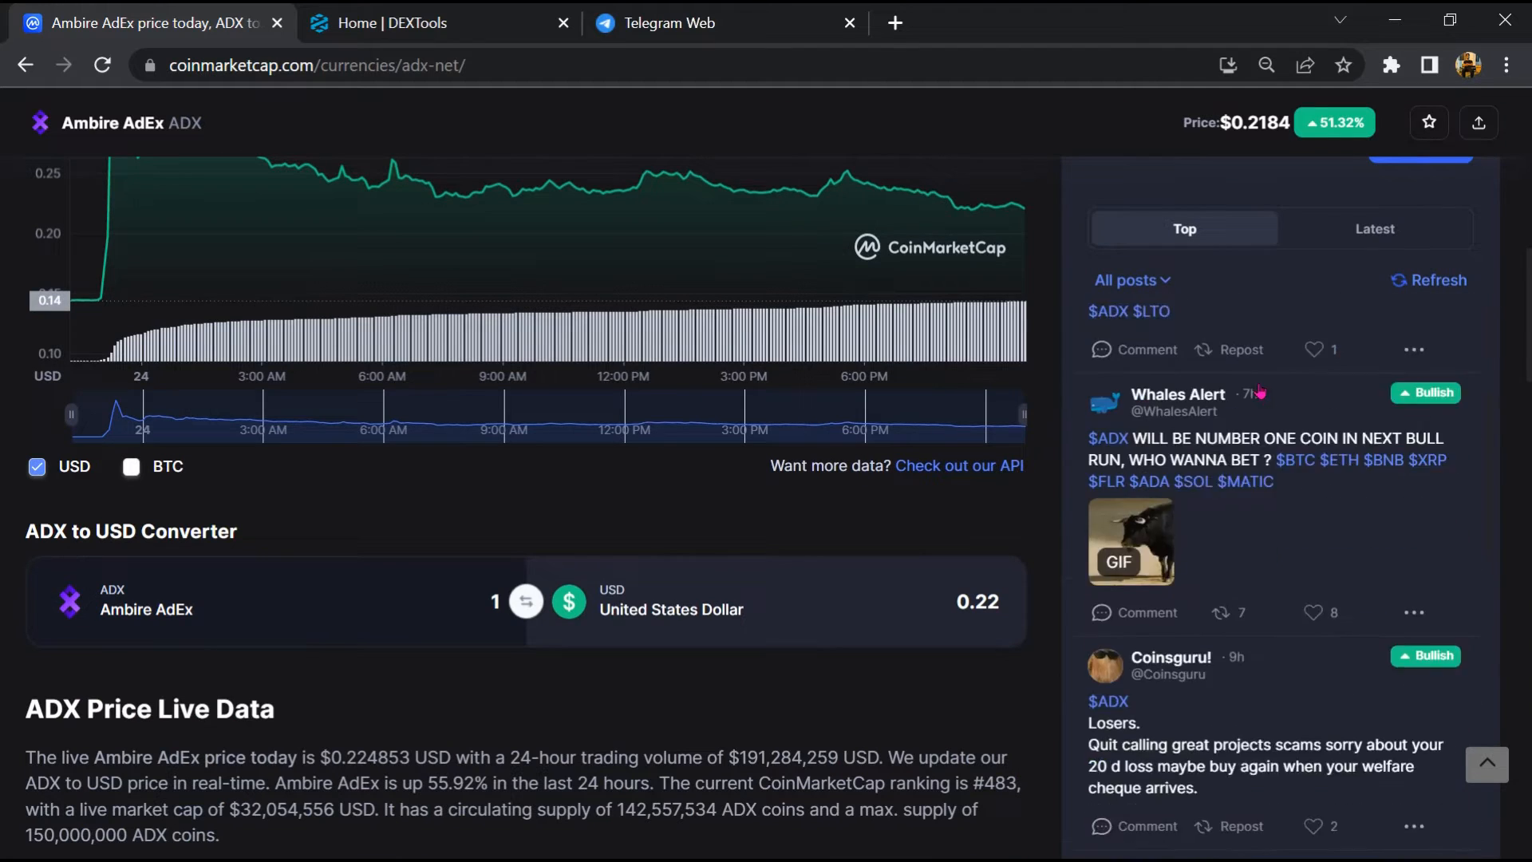
scroll(down, 3)
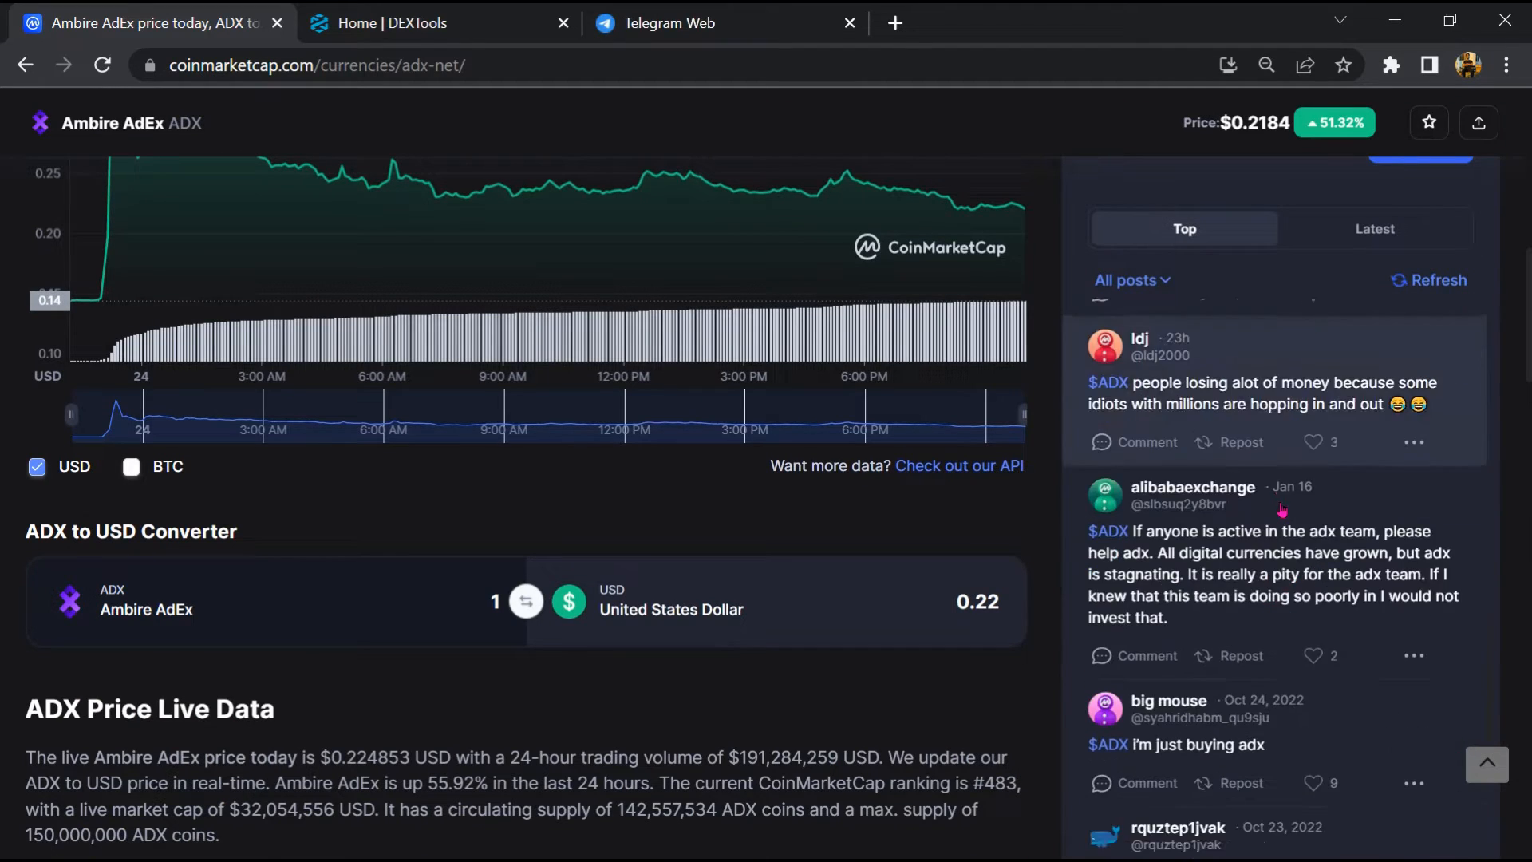
scroll(down, 3)
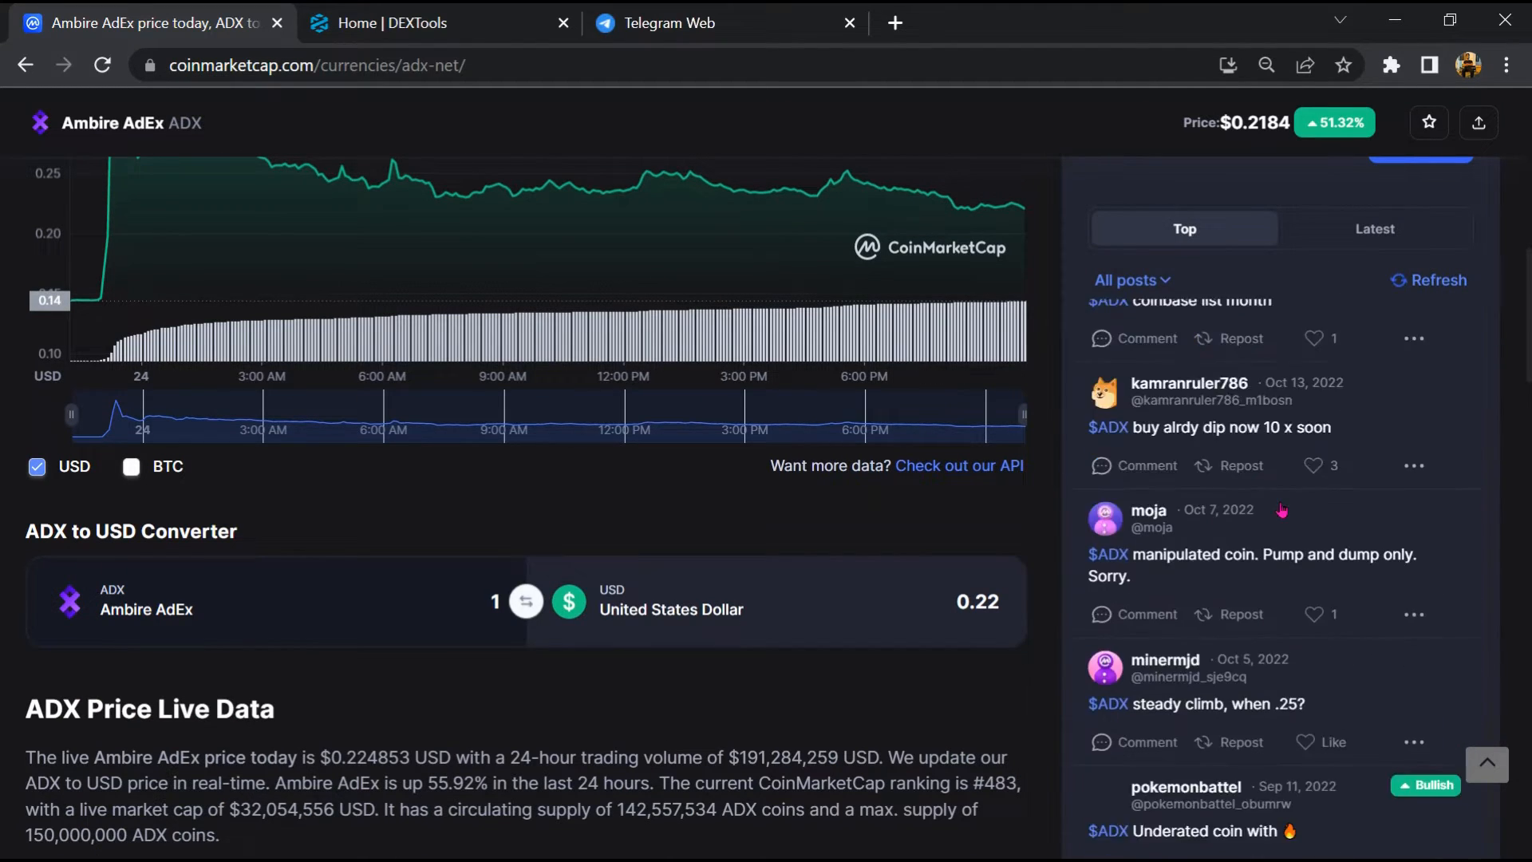
scroll(up, 3)
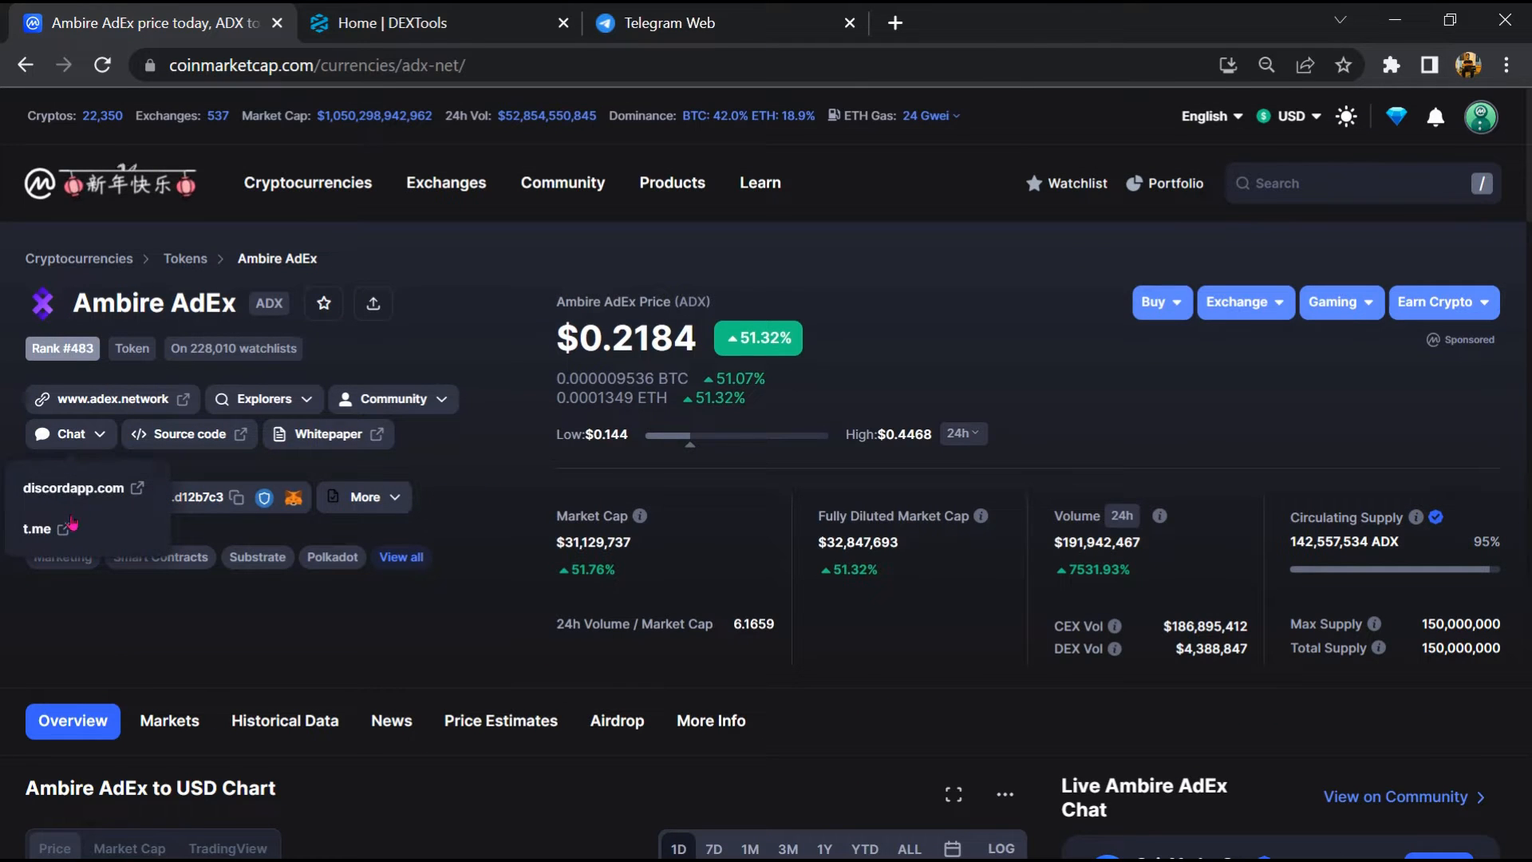
Follow the project's t.me Telegram link and move over to Telegram Web
click(37, 528)
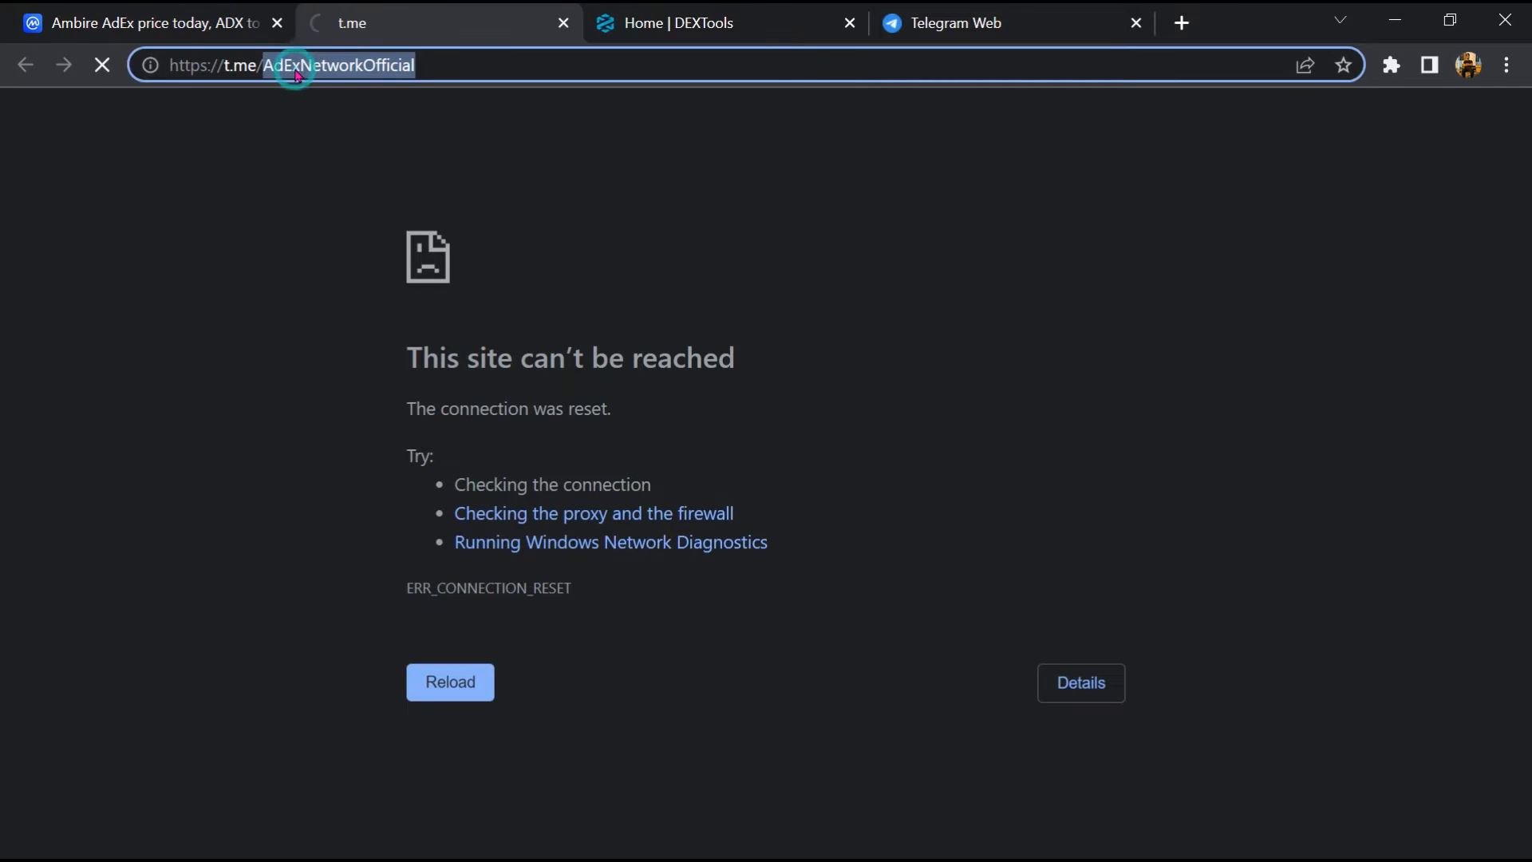
click(1012, 22)
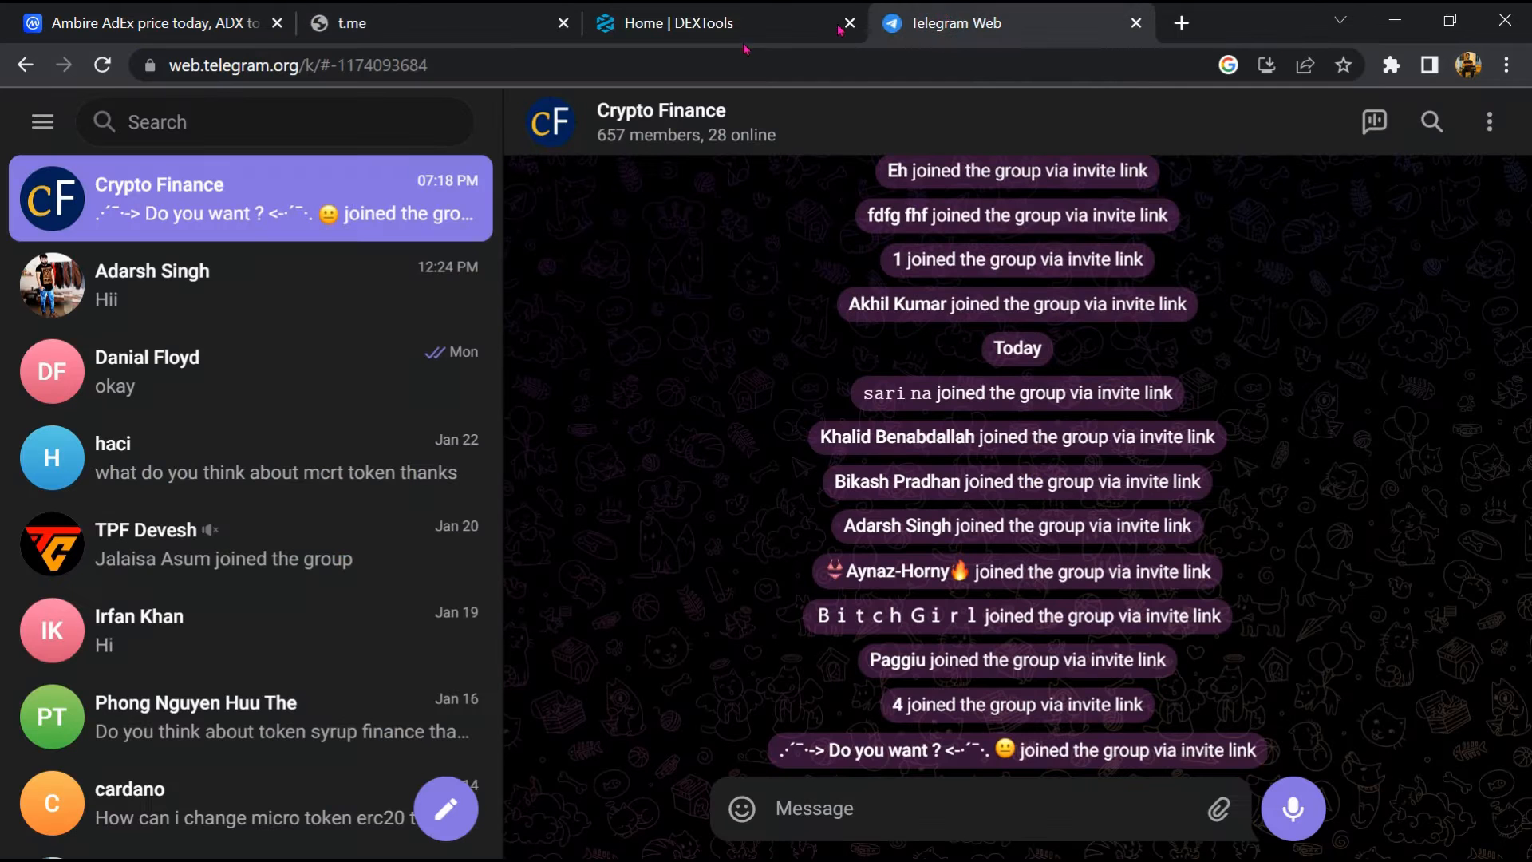
Find 'AdExNetworkOfficial' and enter the Ambire AdEx Network Official group
click(273, 121)
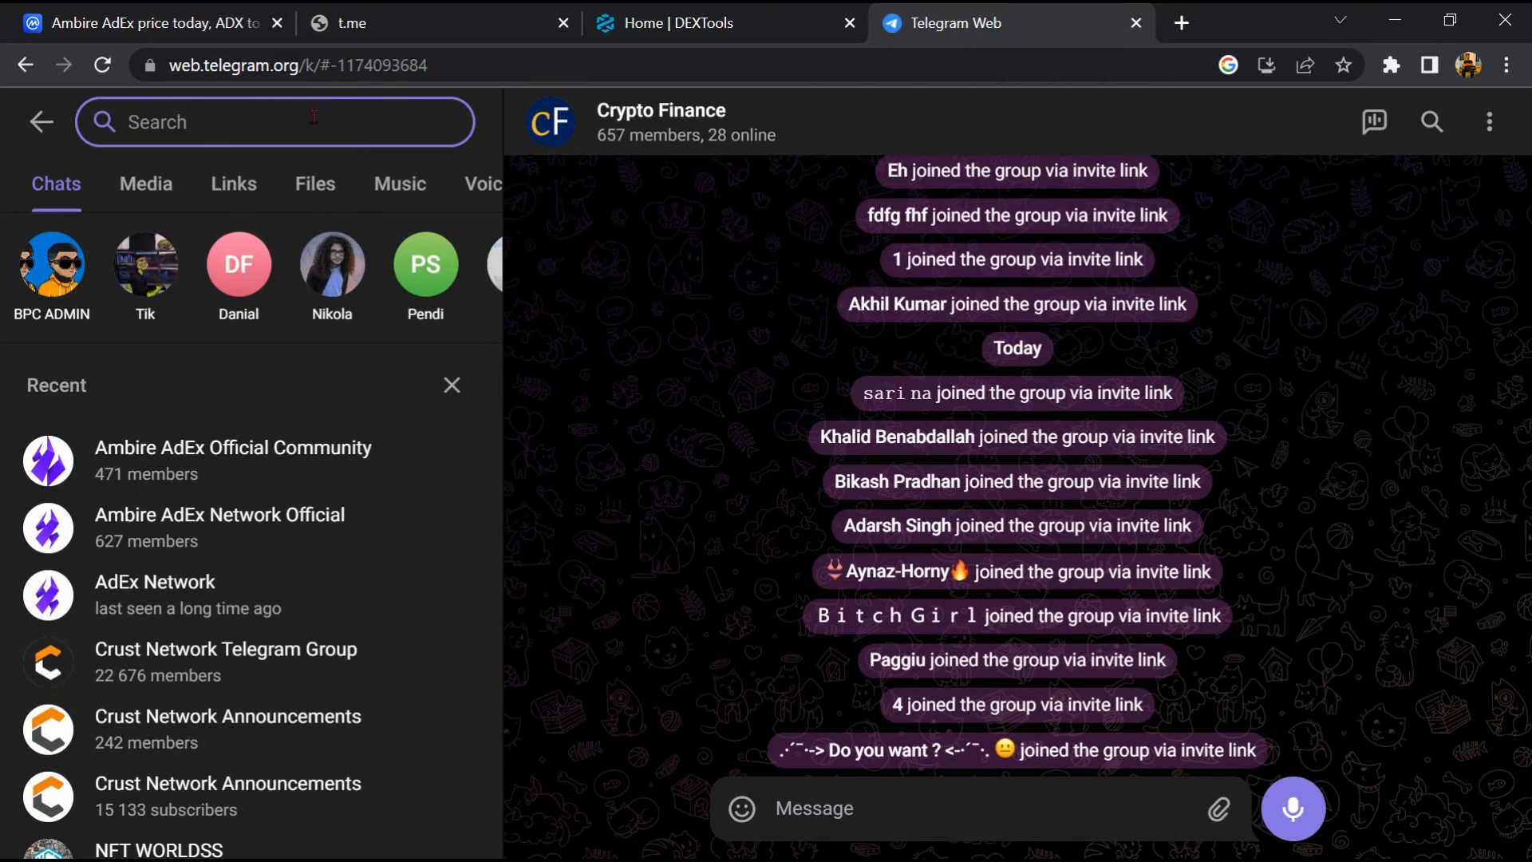
text(AdExNetworkOfficial)
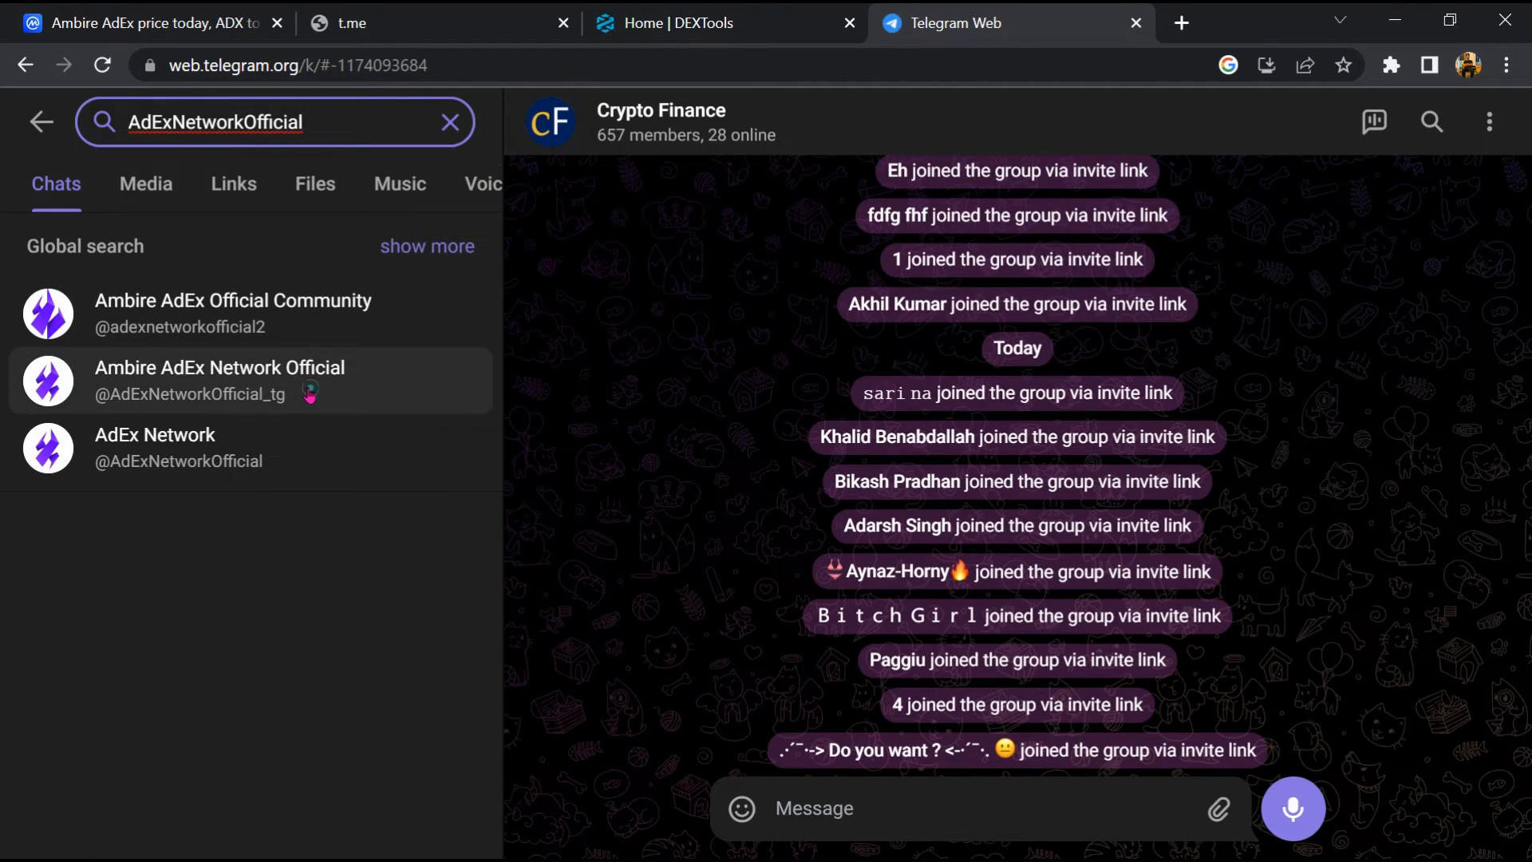
click(218, 380)
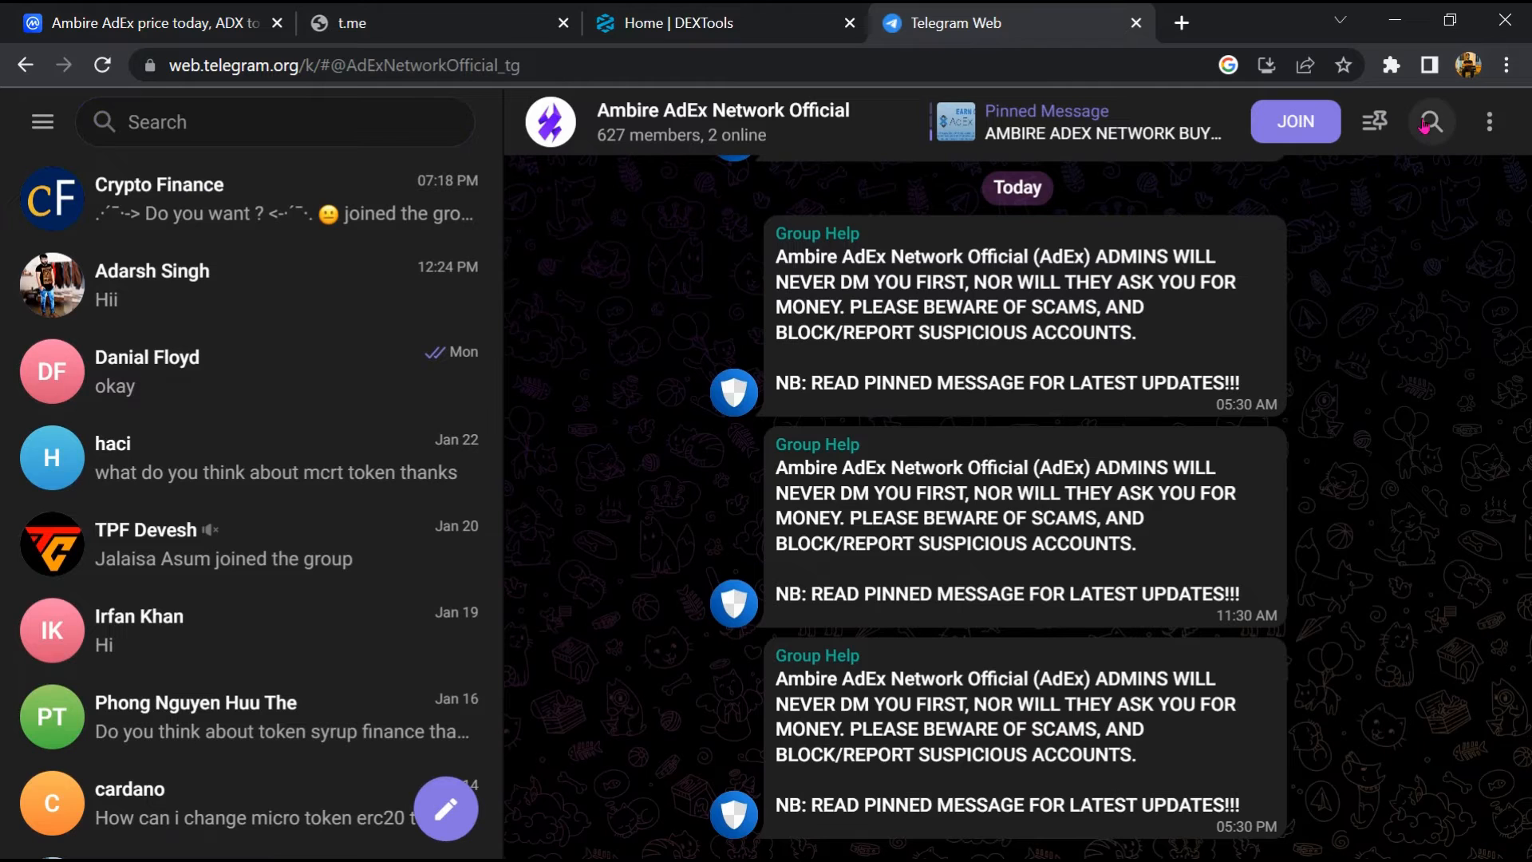
Search the group's messages for 'scam' and jump to an older Group Help warning
text(scam)
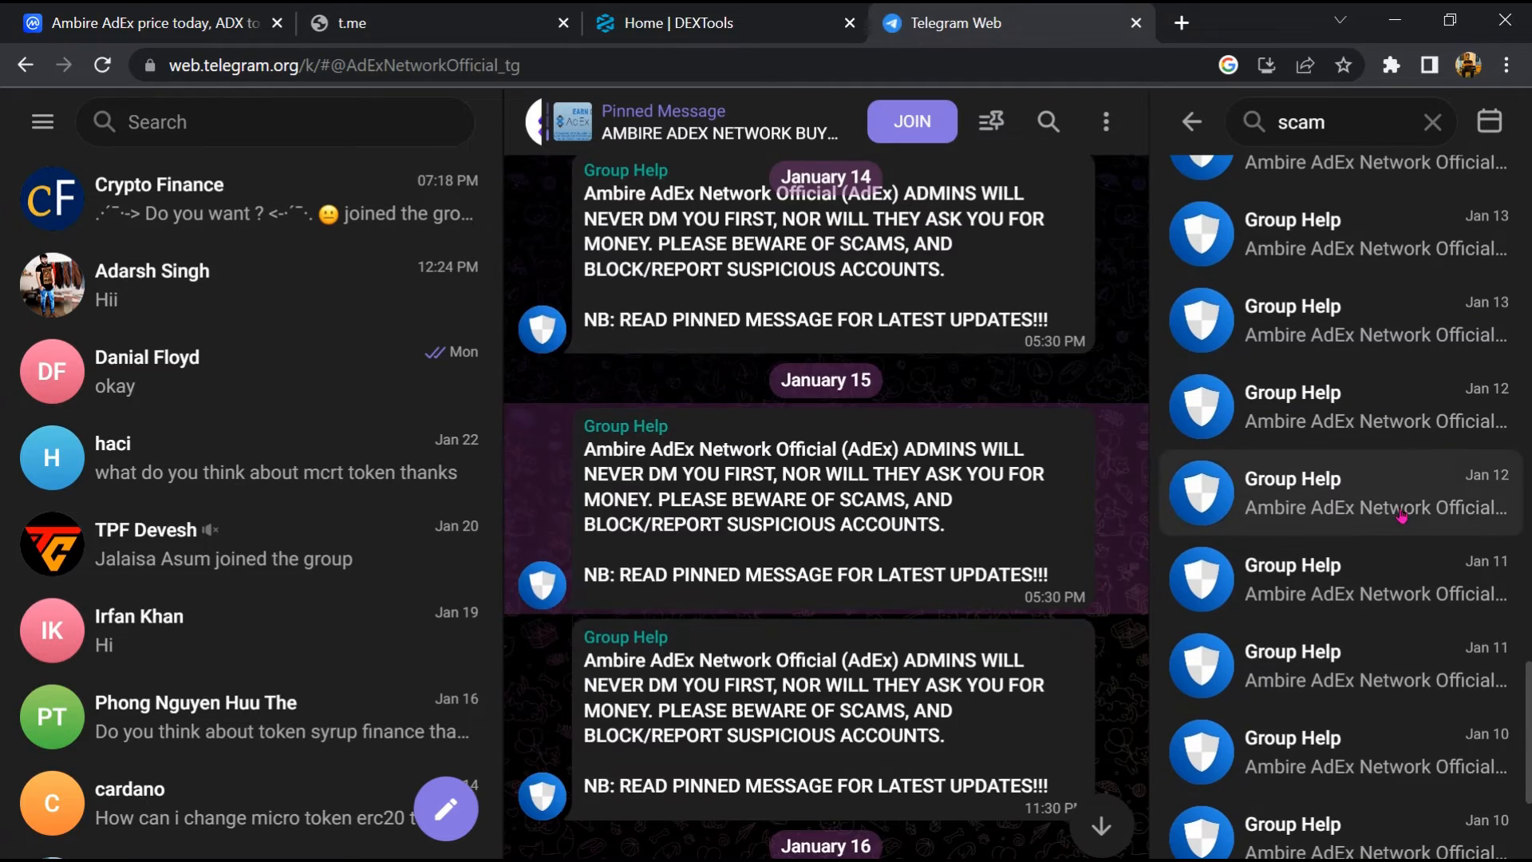
click(1367, 493)
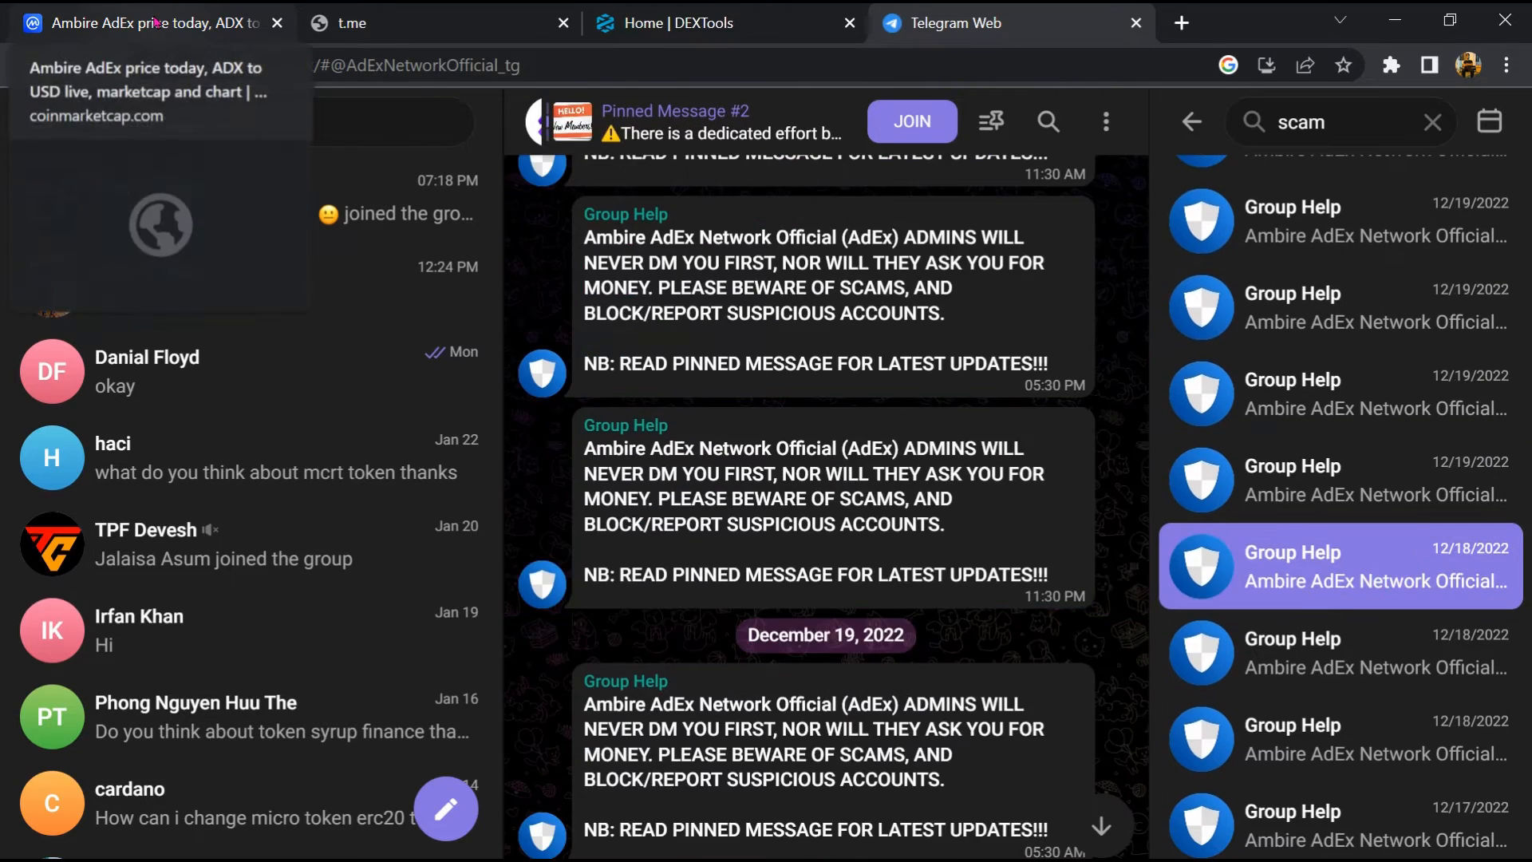
Copy ADX's Ethereum contract address on CoinMarketCap and switch to DEXTools
click(146, 22)
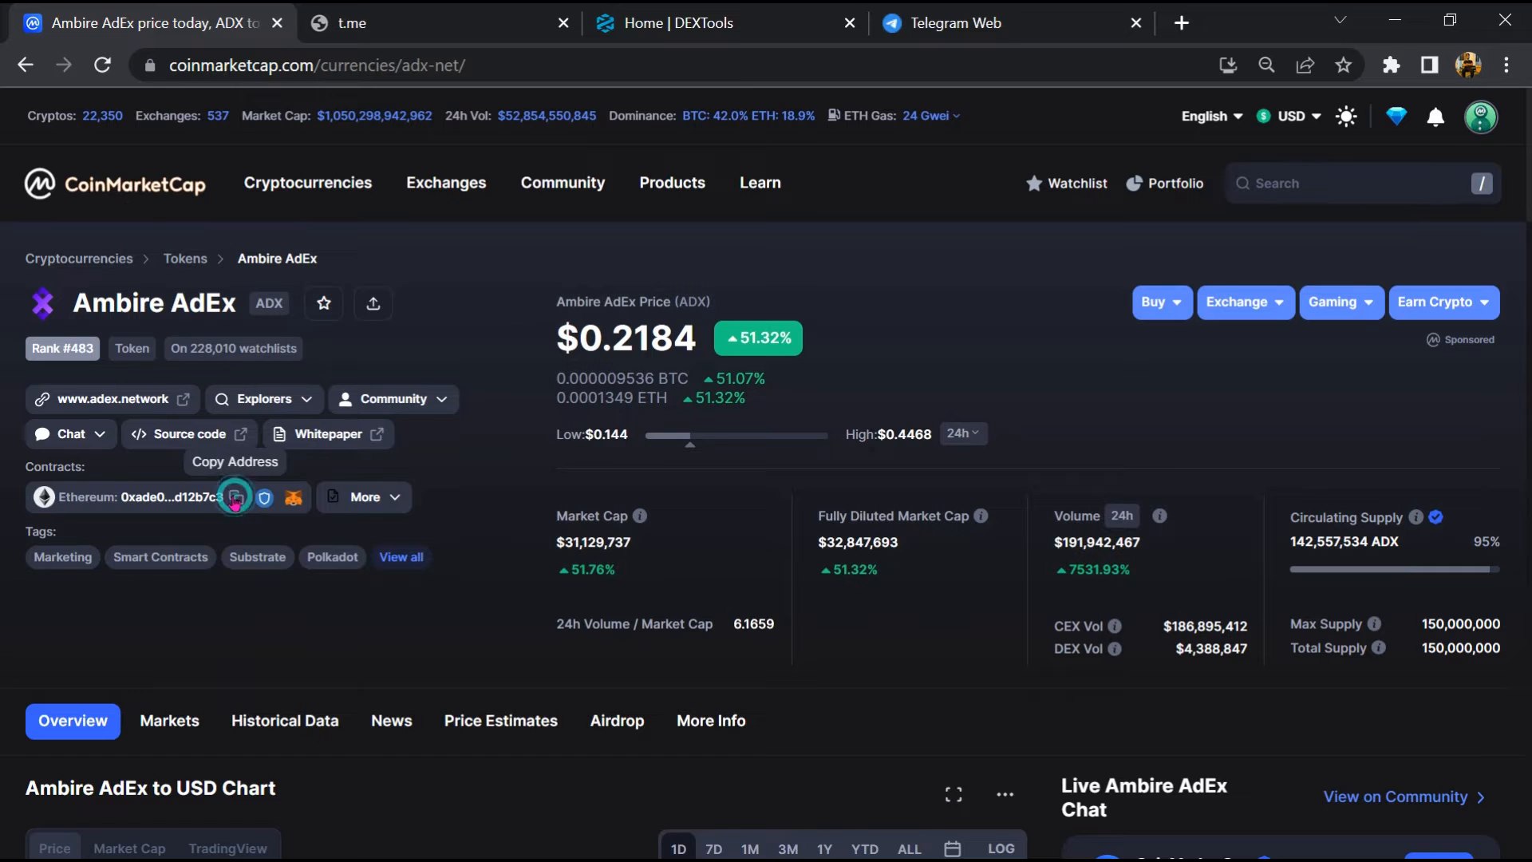
click(233, 496)
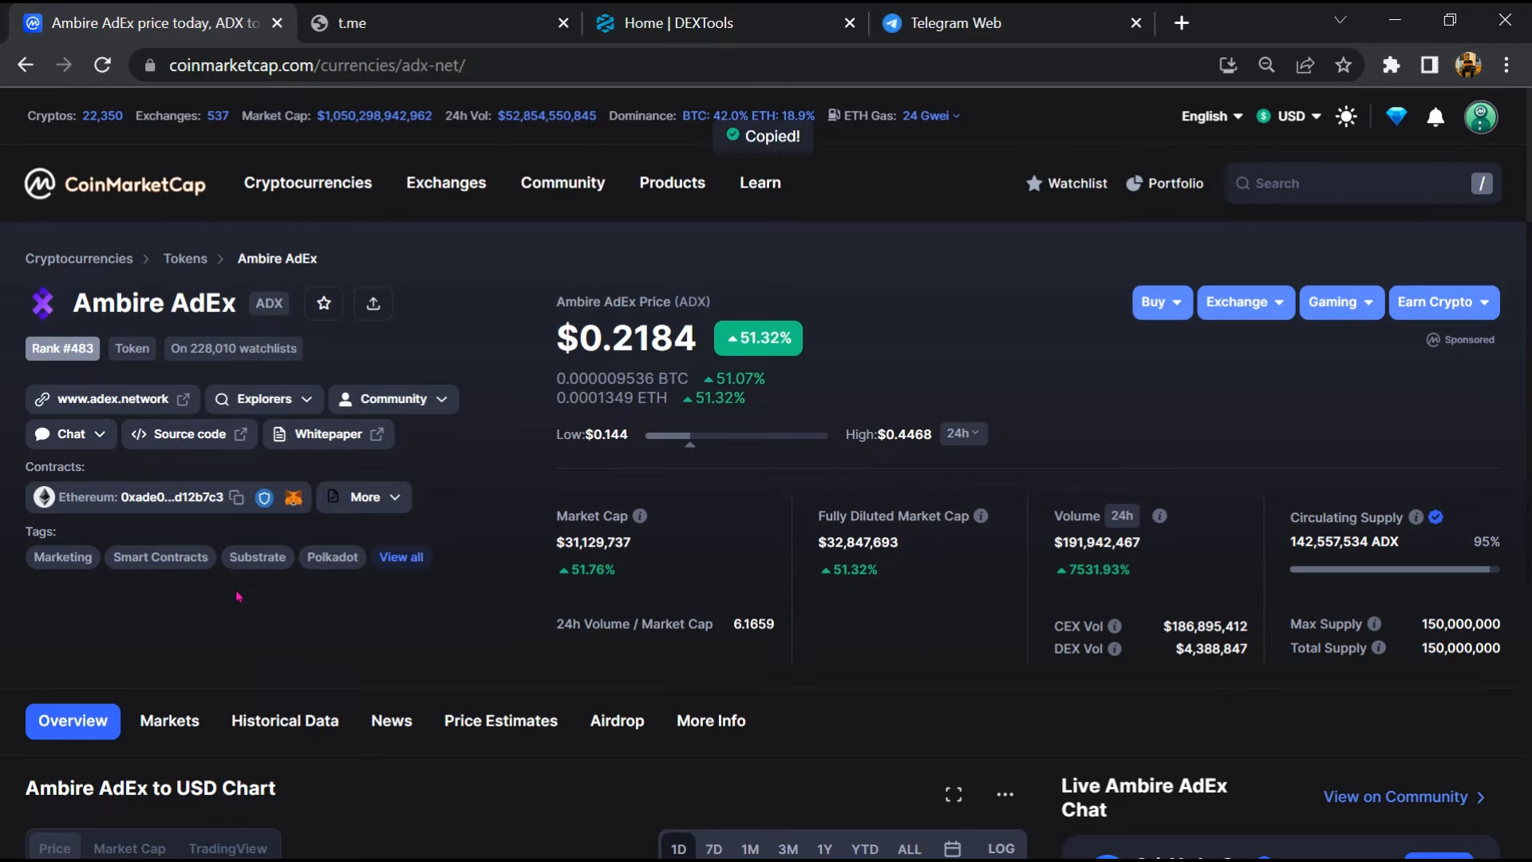
click(722, 23)
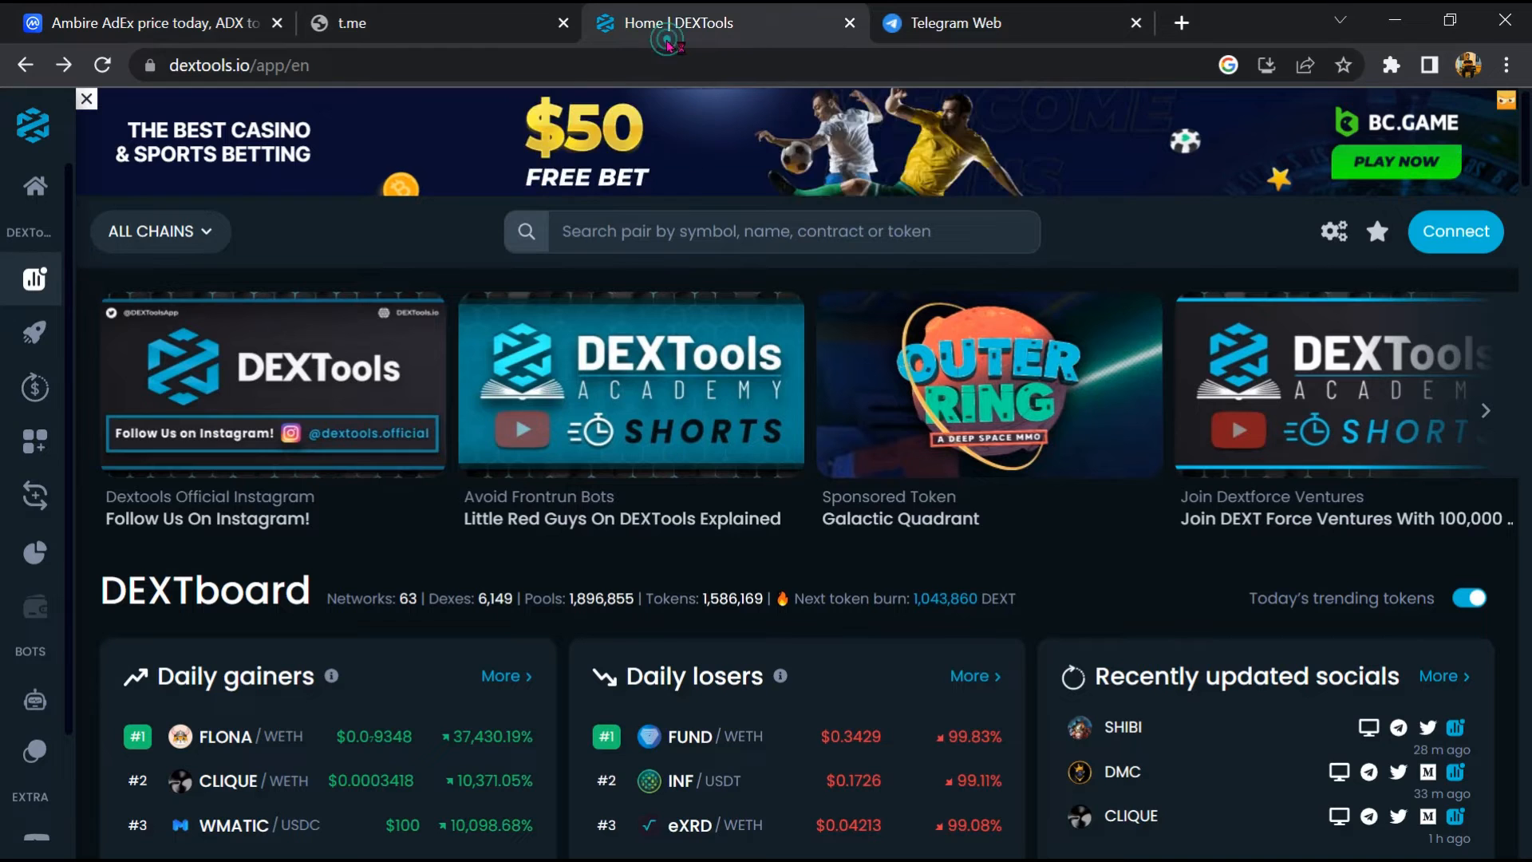
Look up the pasted ADX contract and open the ADX/WETH pair with 652.92K liquidity
click(772, 231)
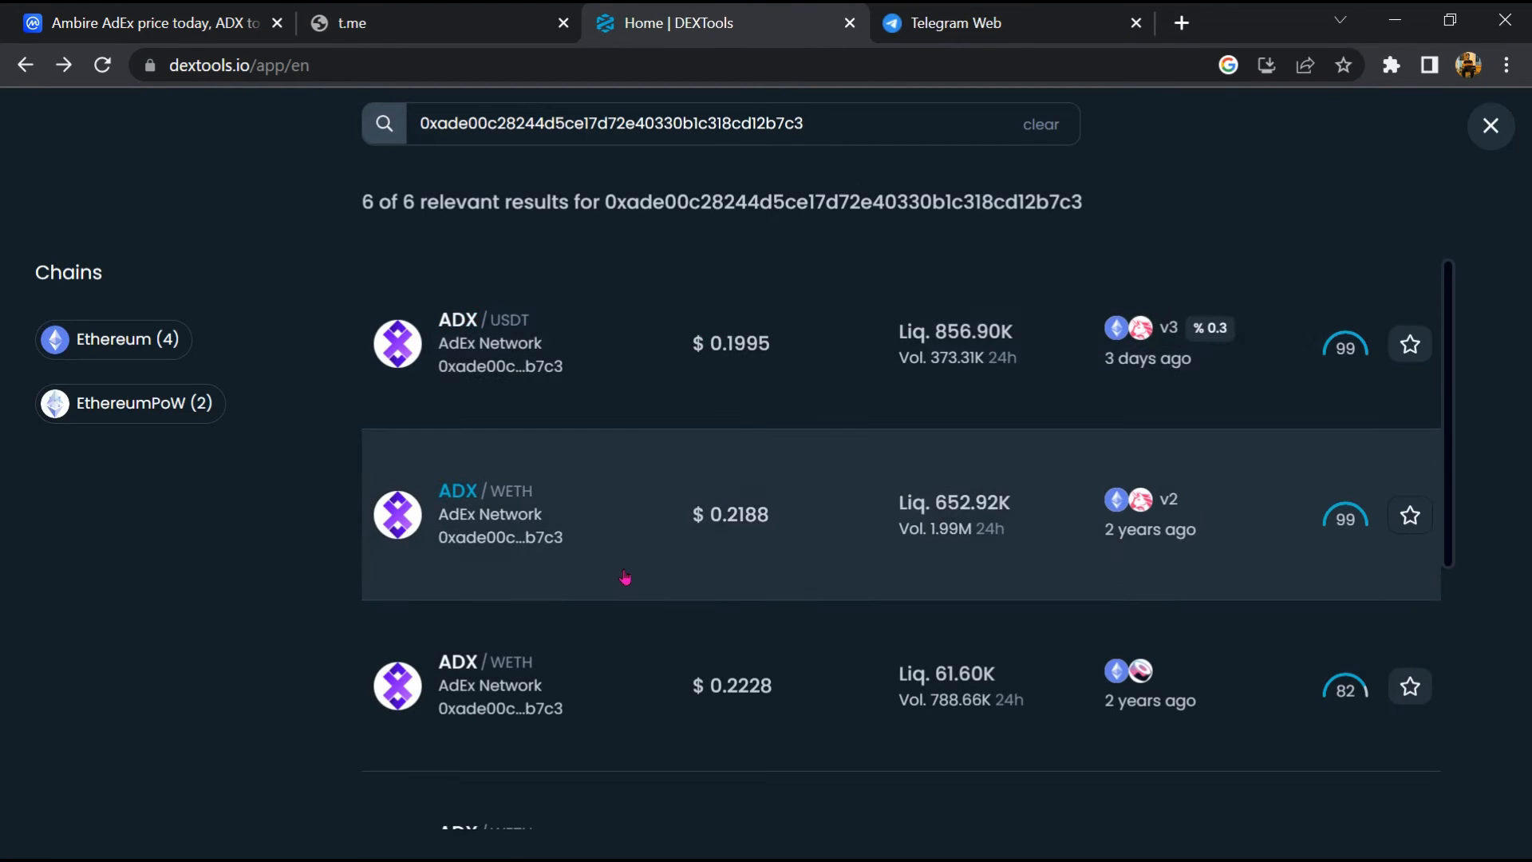
click(625, 513)
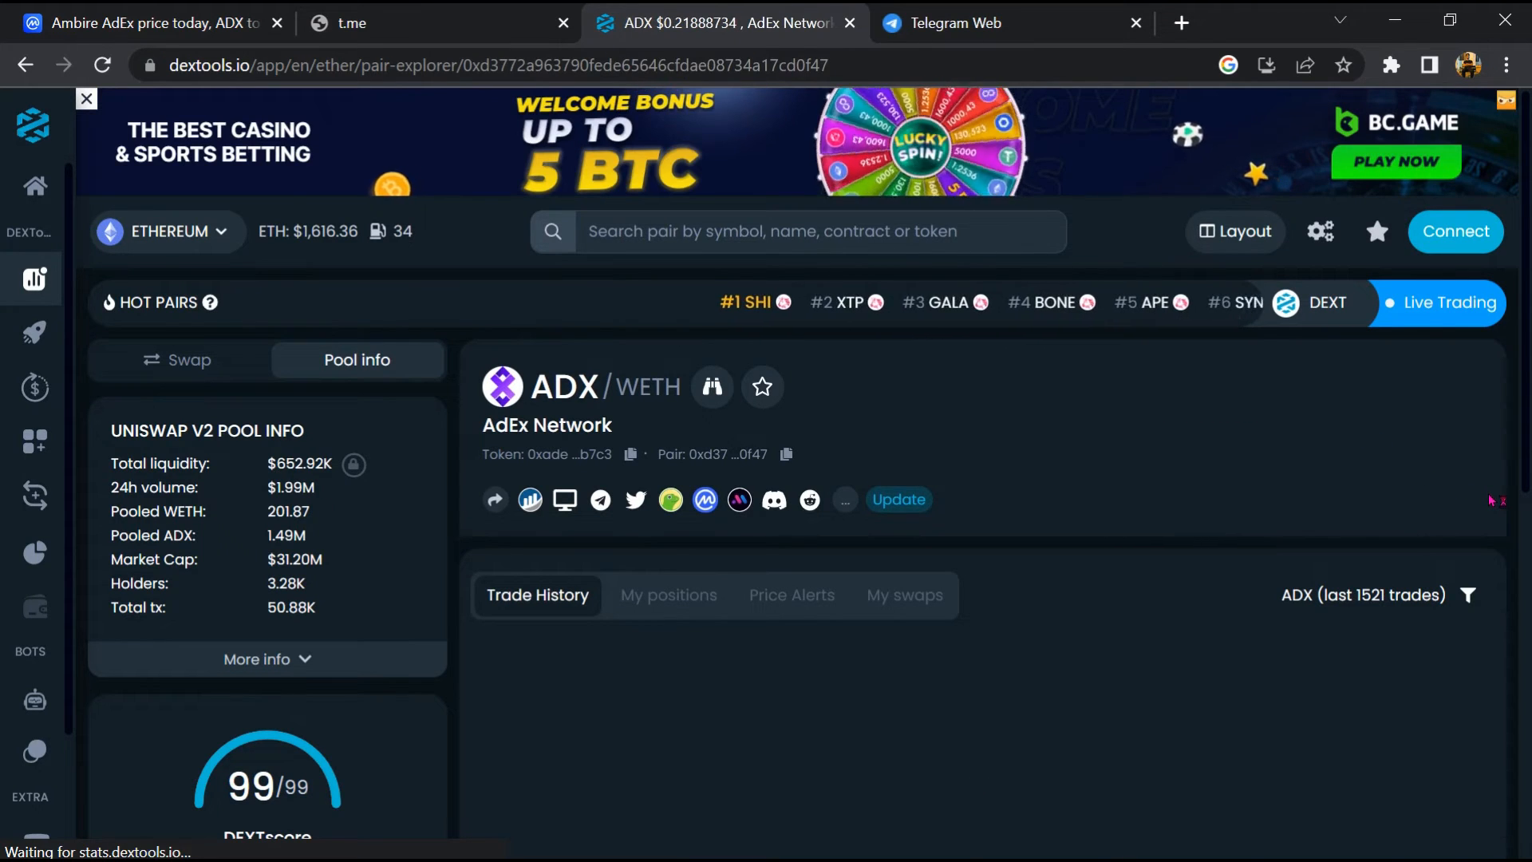
Scroll the ADX/WETH Trade History table back toward the earliest buys
scroll(down, 3)
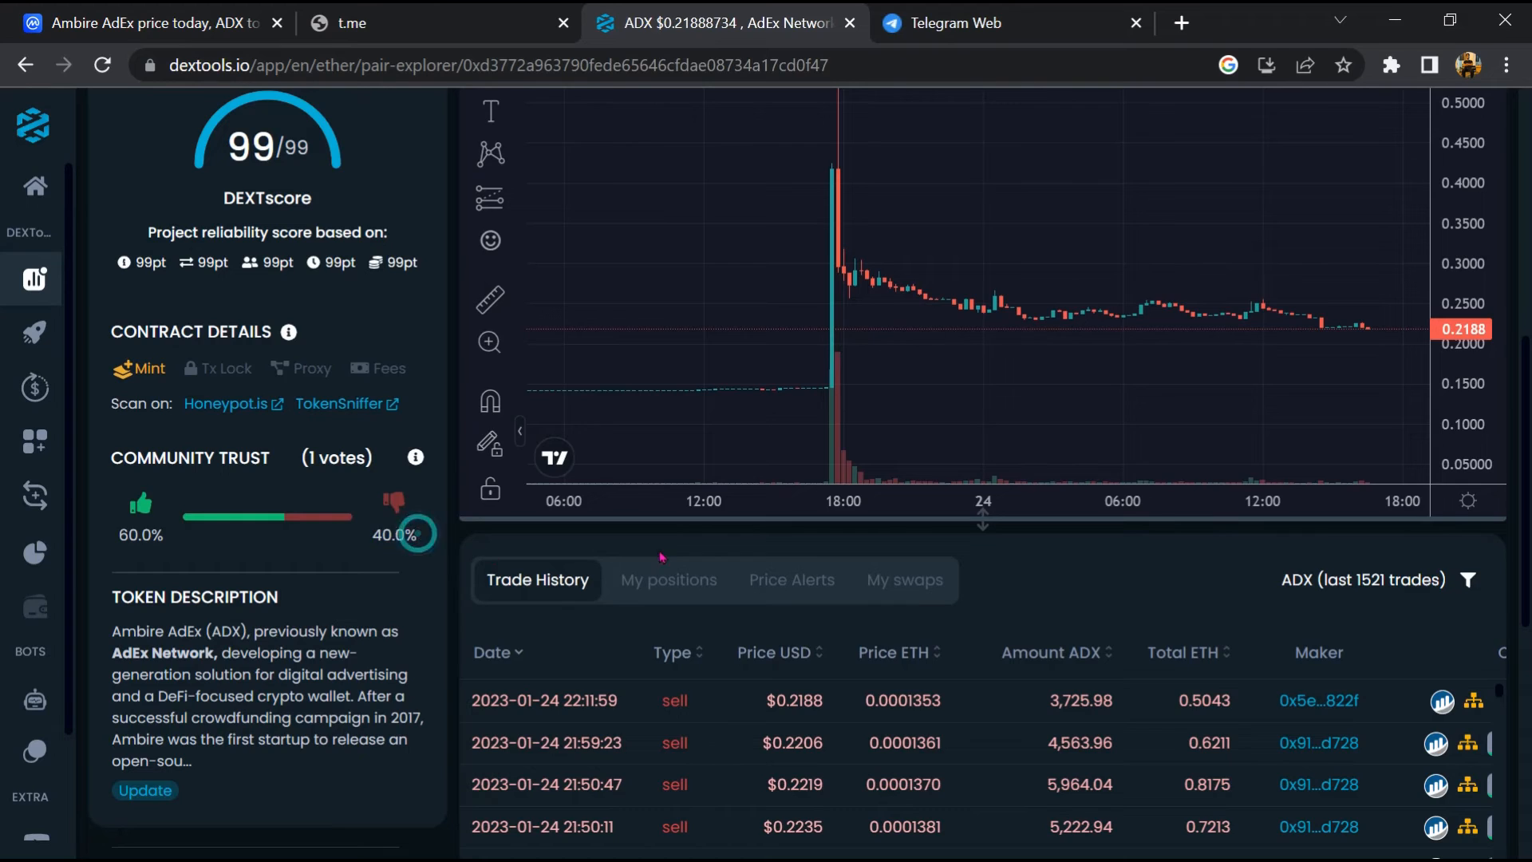
scroll(down, 3)
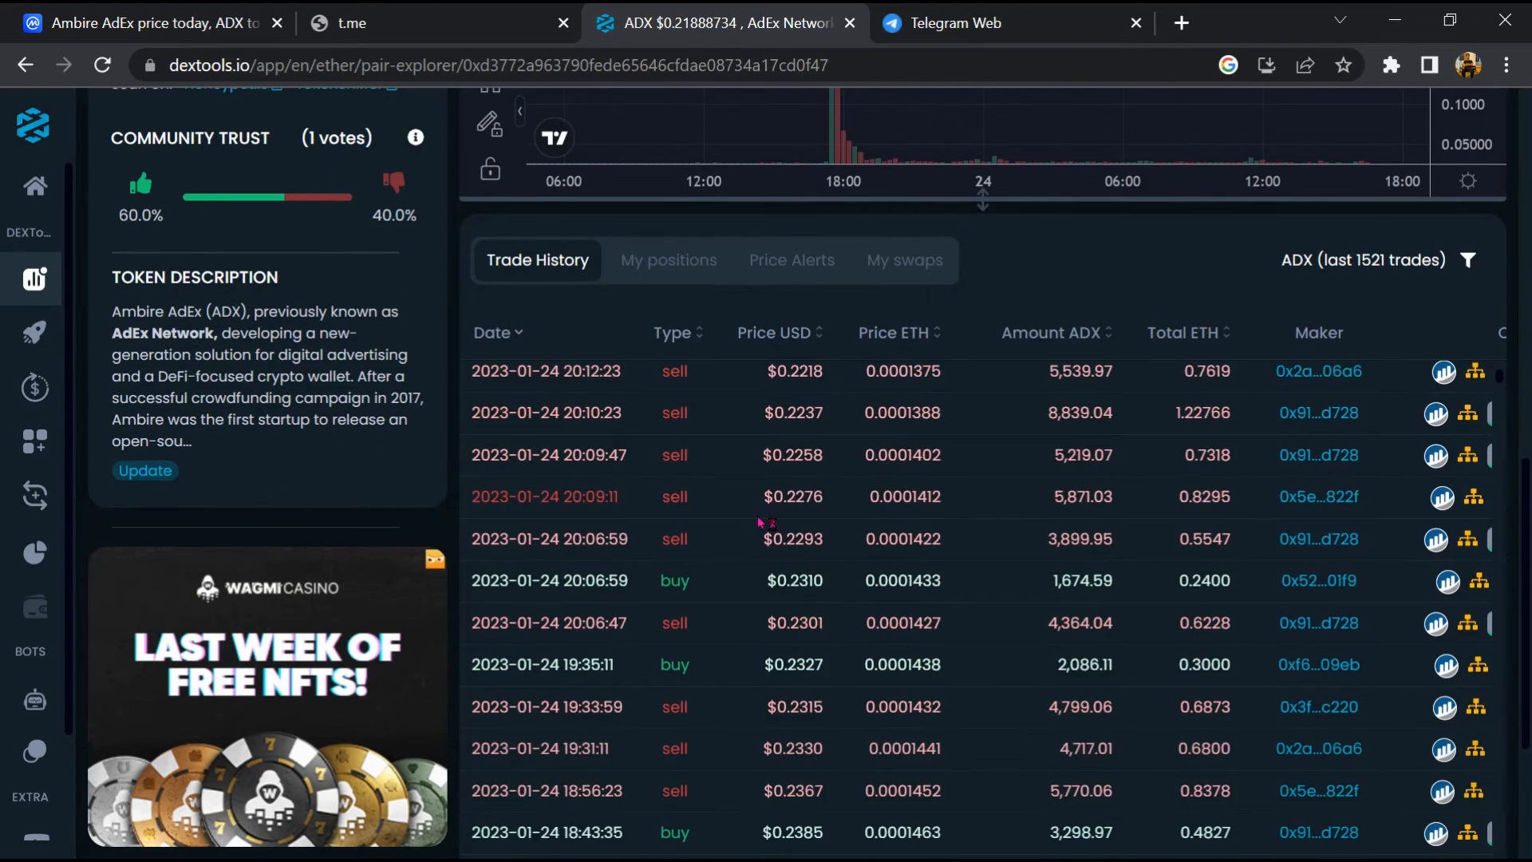
scroll(down, 3)
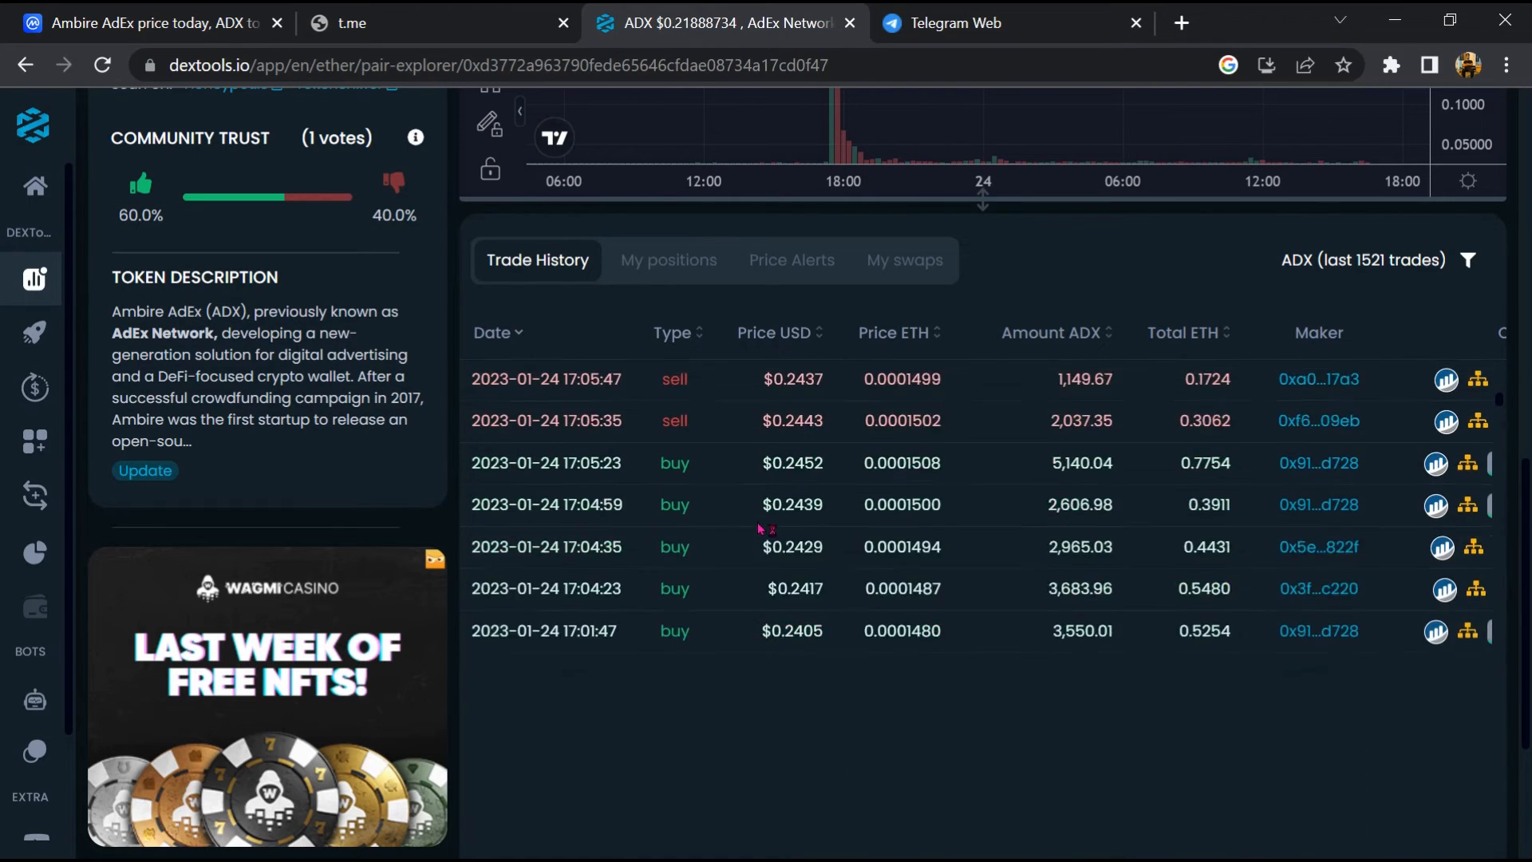
scroll(down, 3)
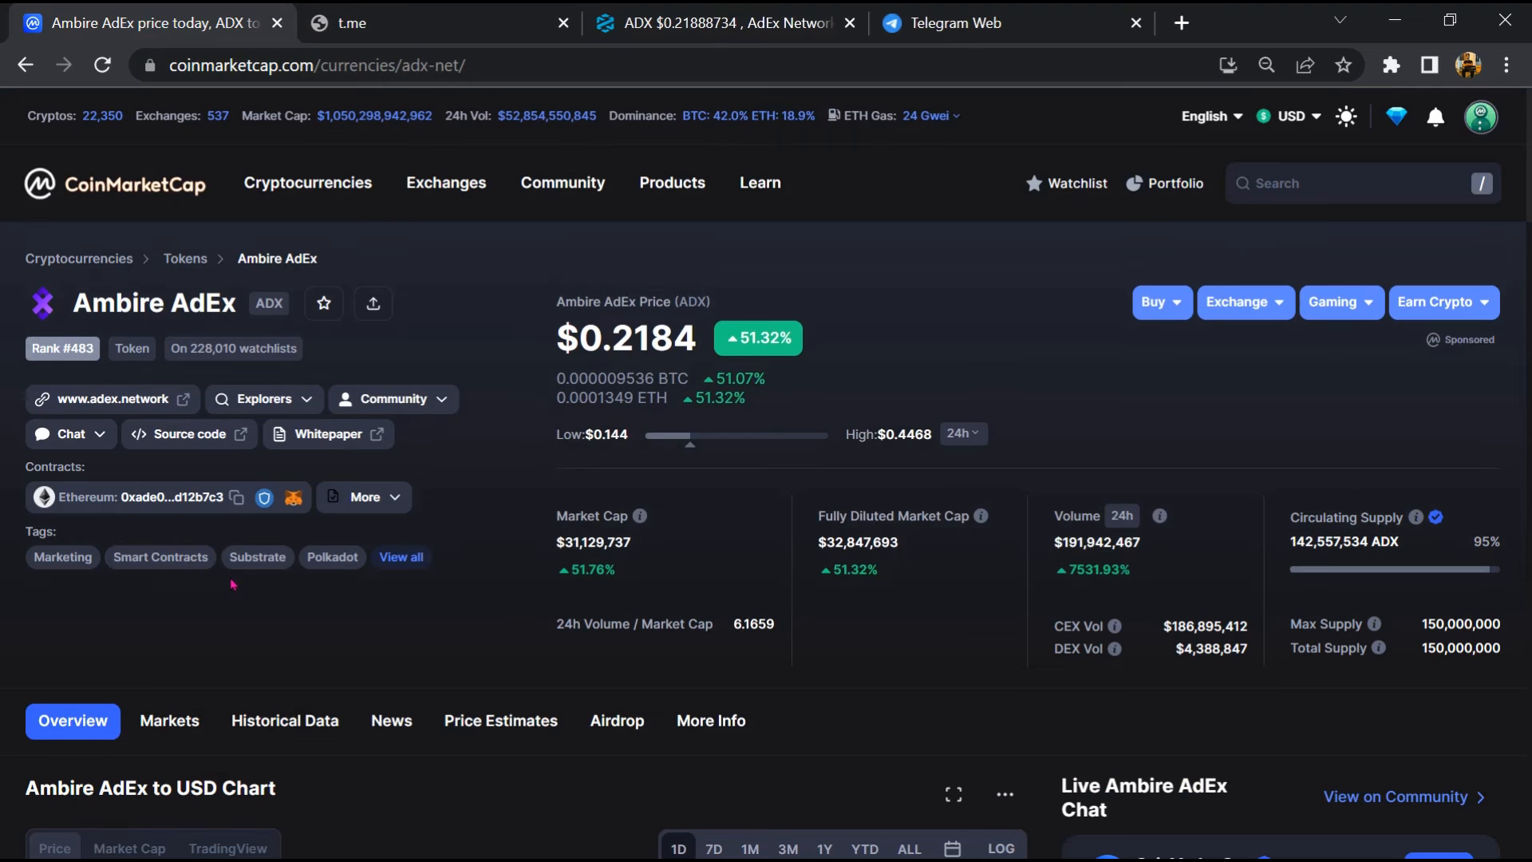
mouse_move(174, 507)
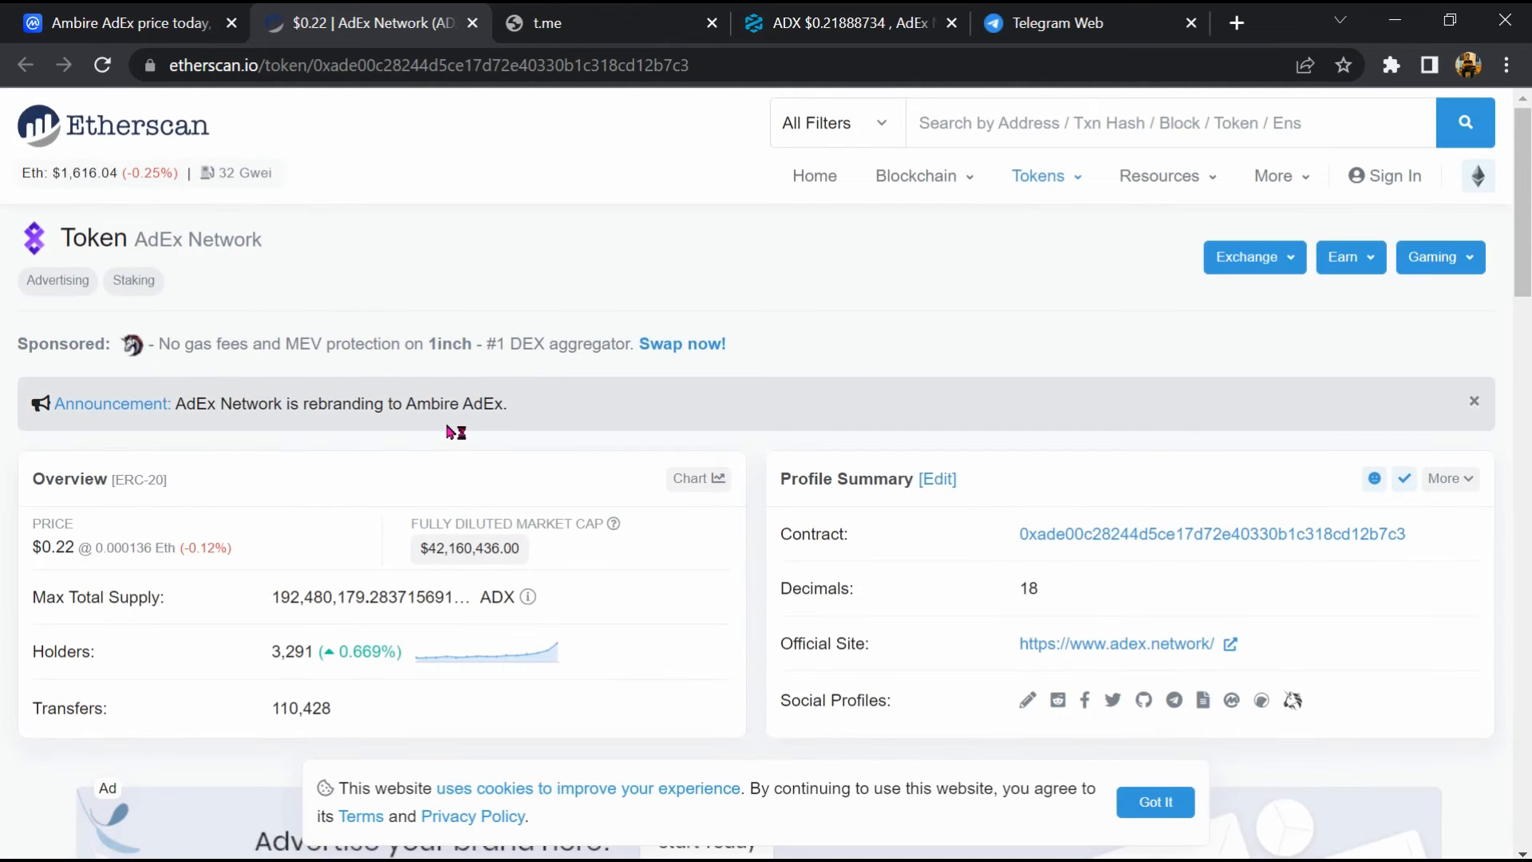
Bring the AdEx Network transfers list into view and start loading the holders list
scroll(down, 3)
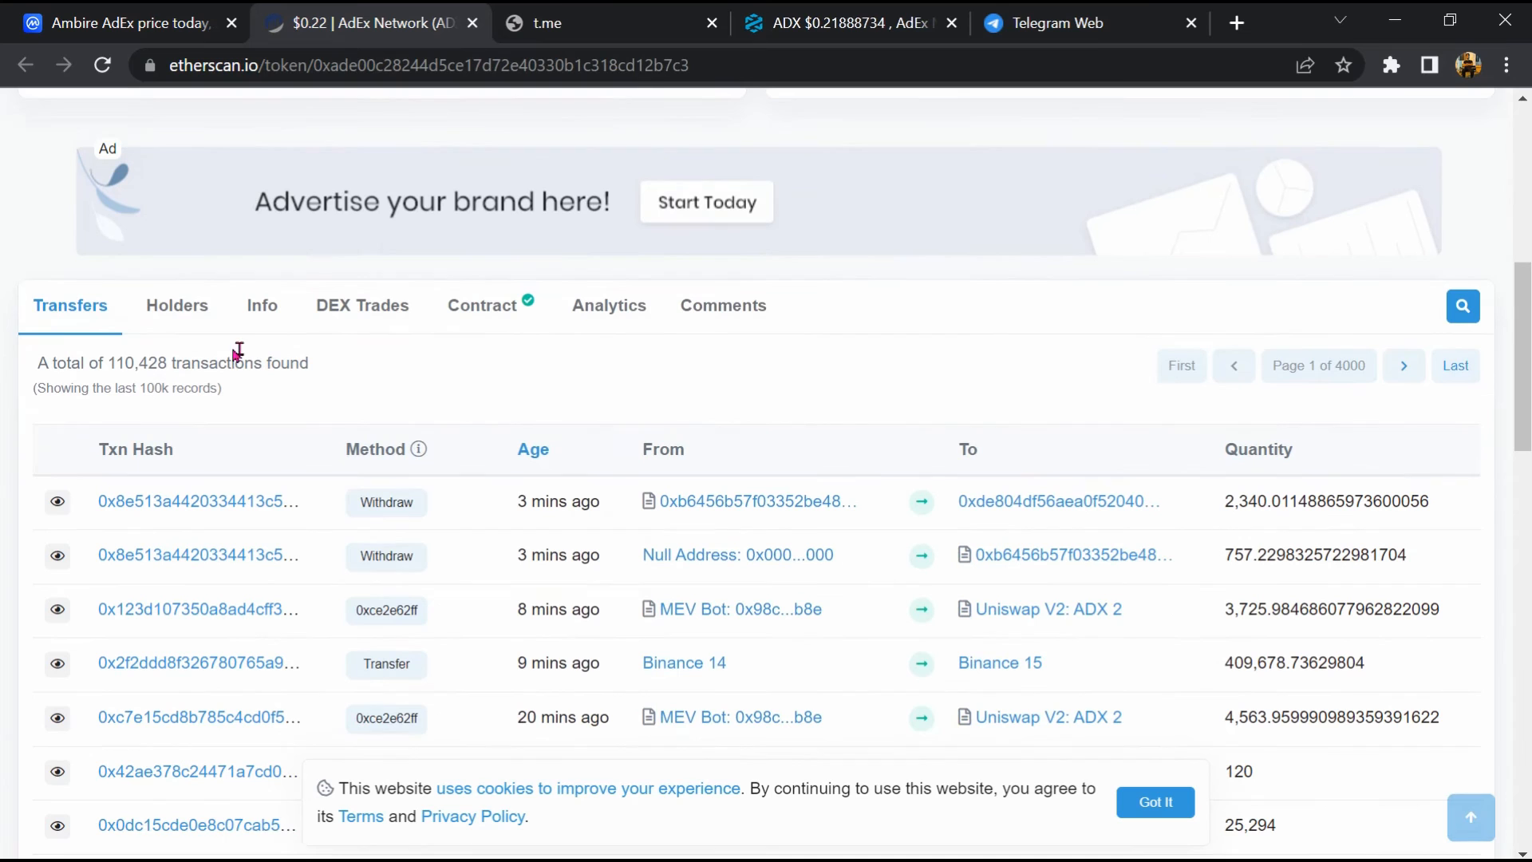
click(177, 305)
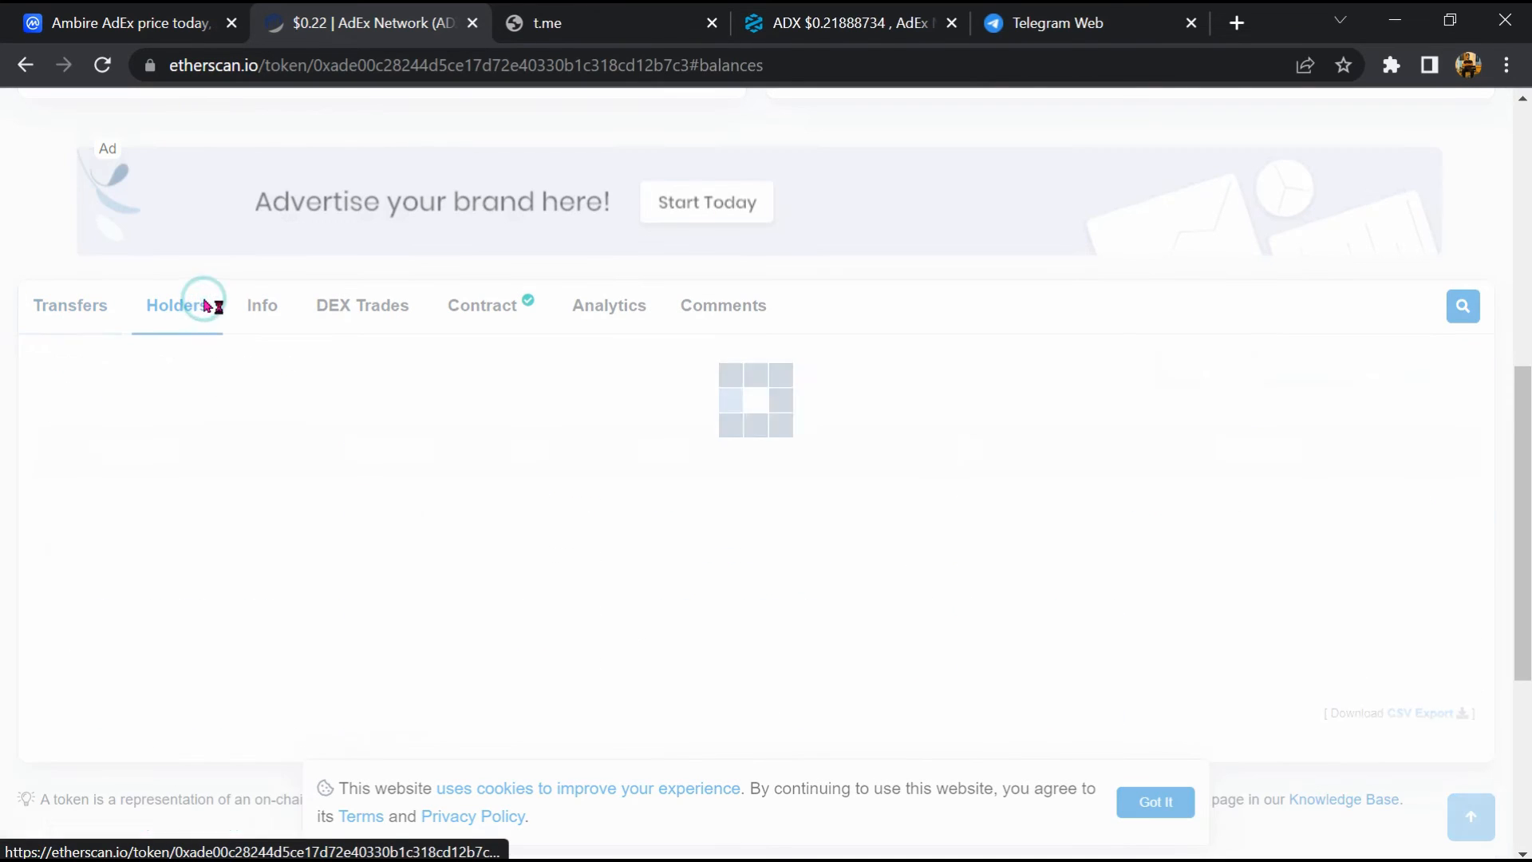
Review the holders ranking down past rank 45, noting top holders' percentage shares
click(176, 304)
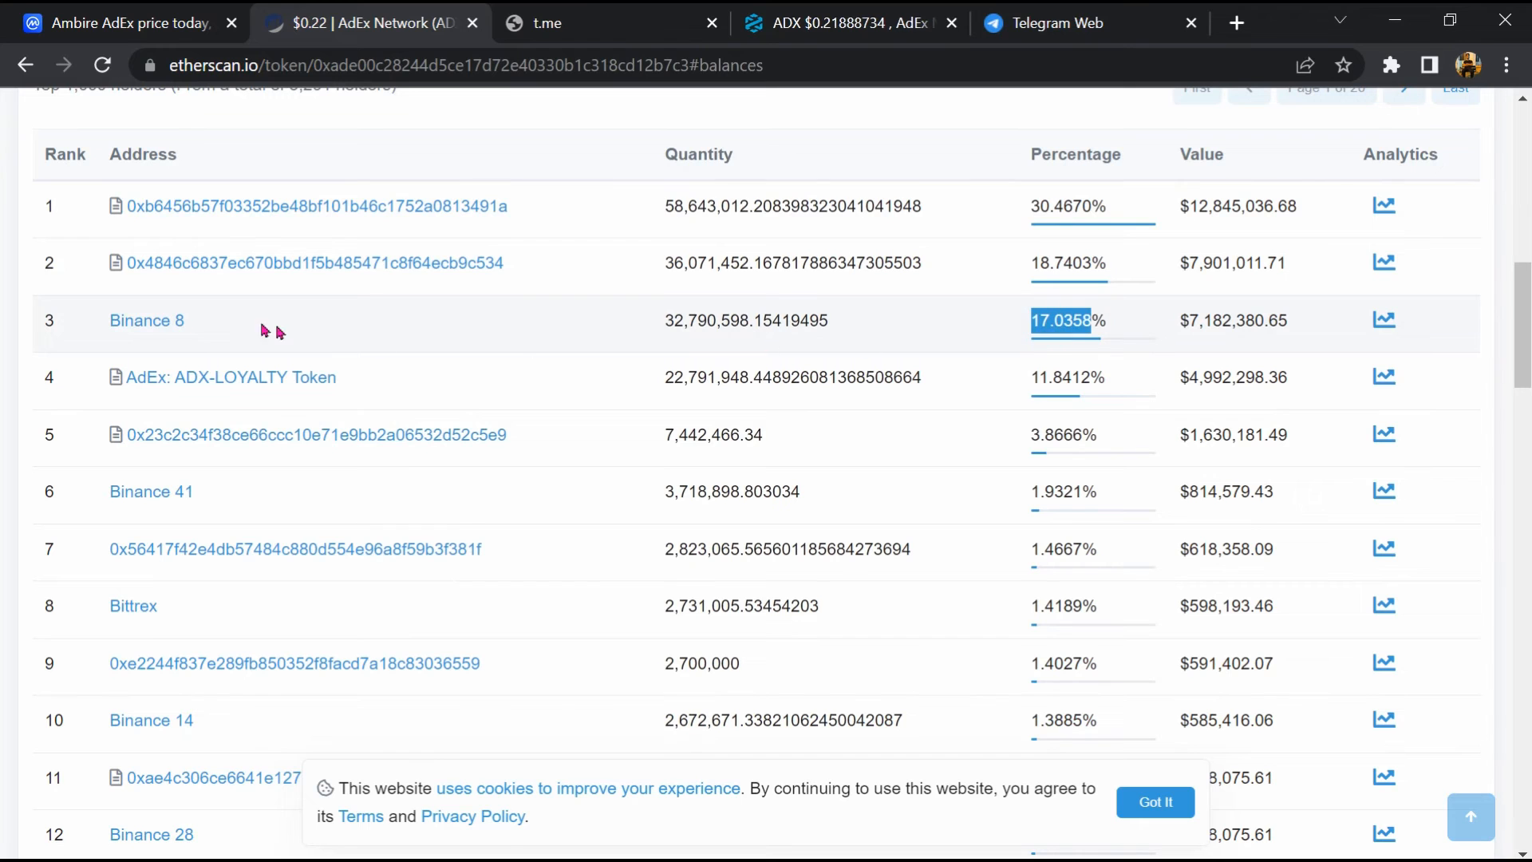
scroll(down, 3)
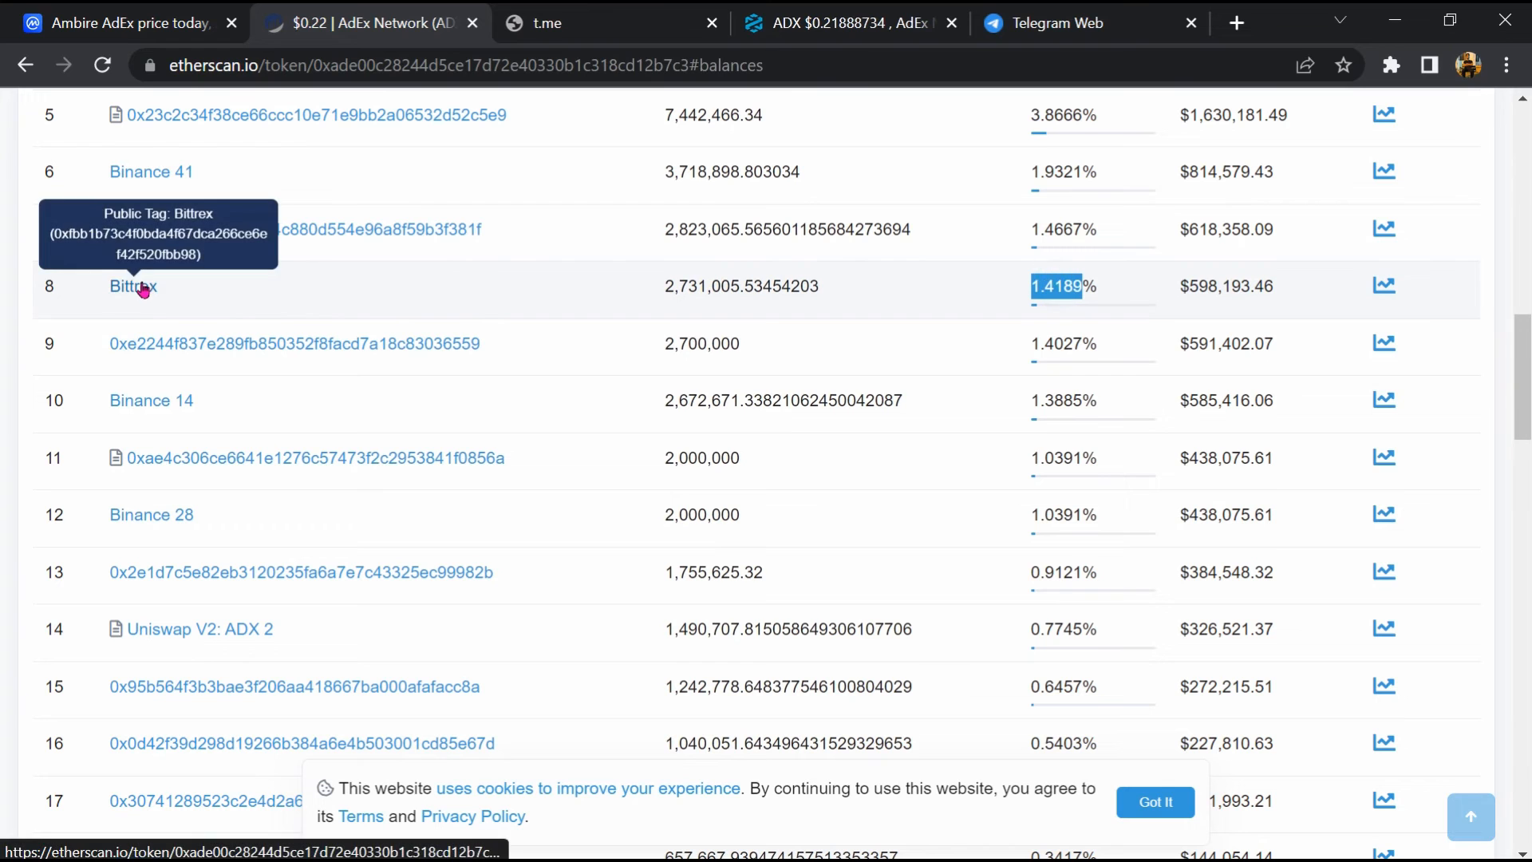
scroll(down, 3)
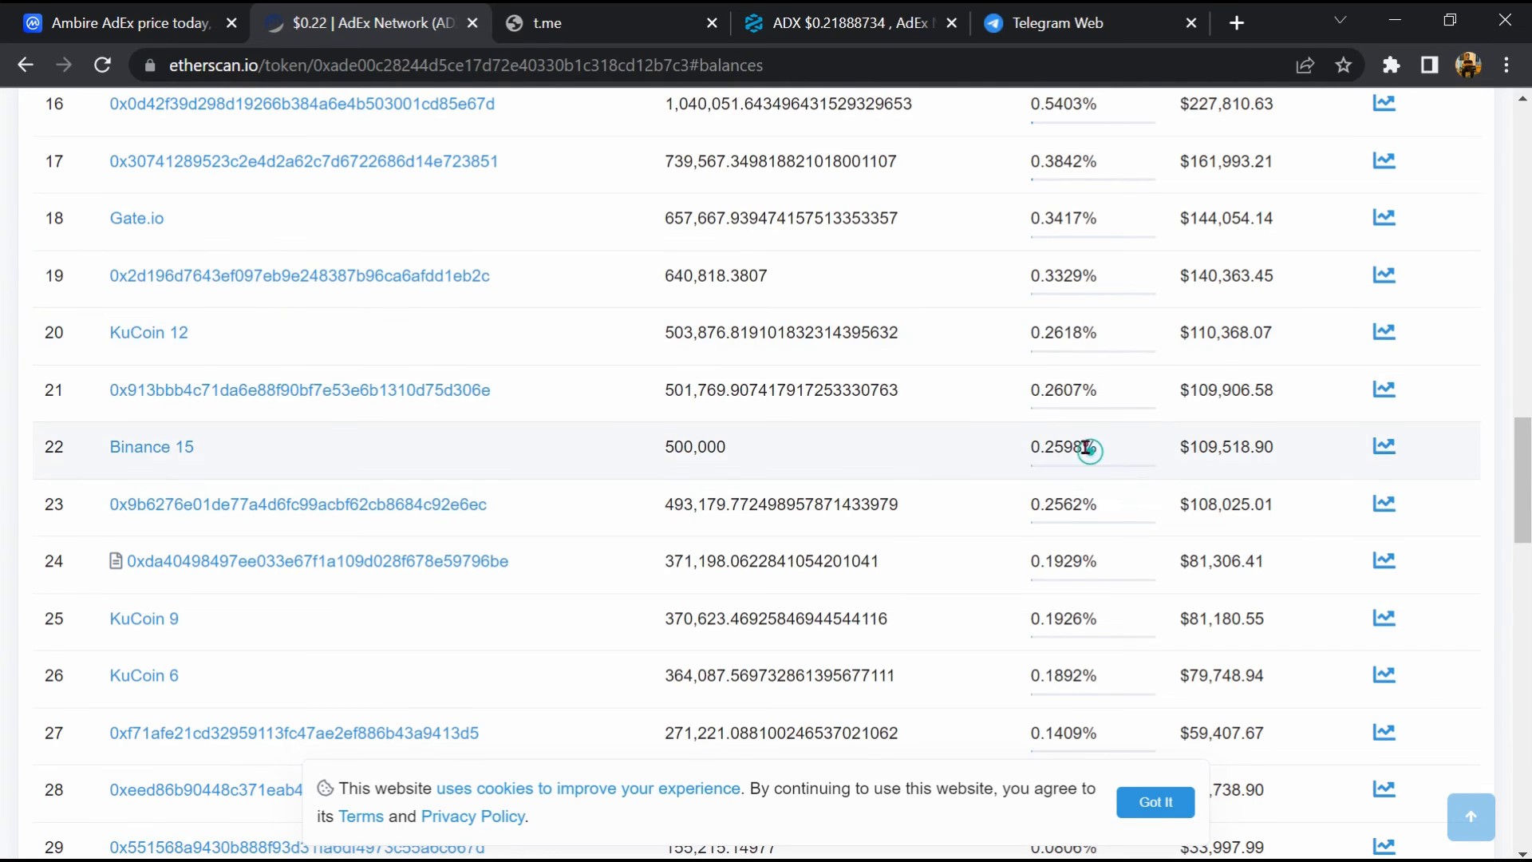
scroll(down, 3)
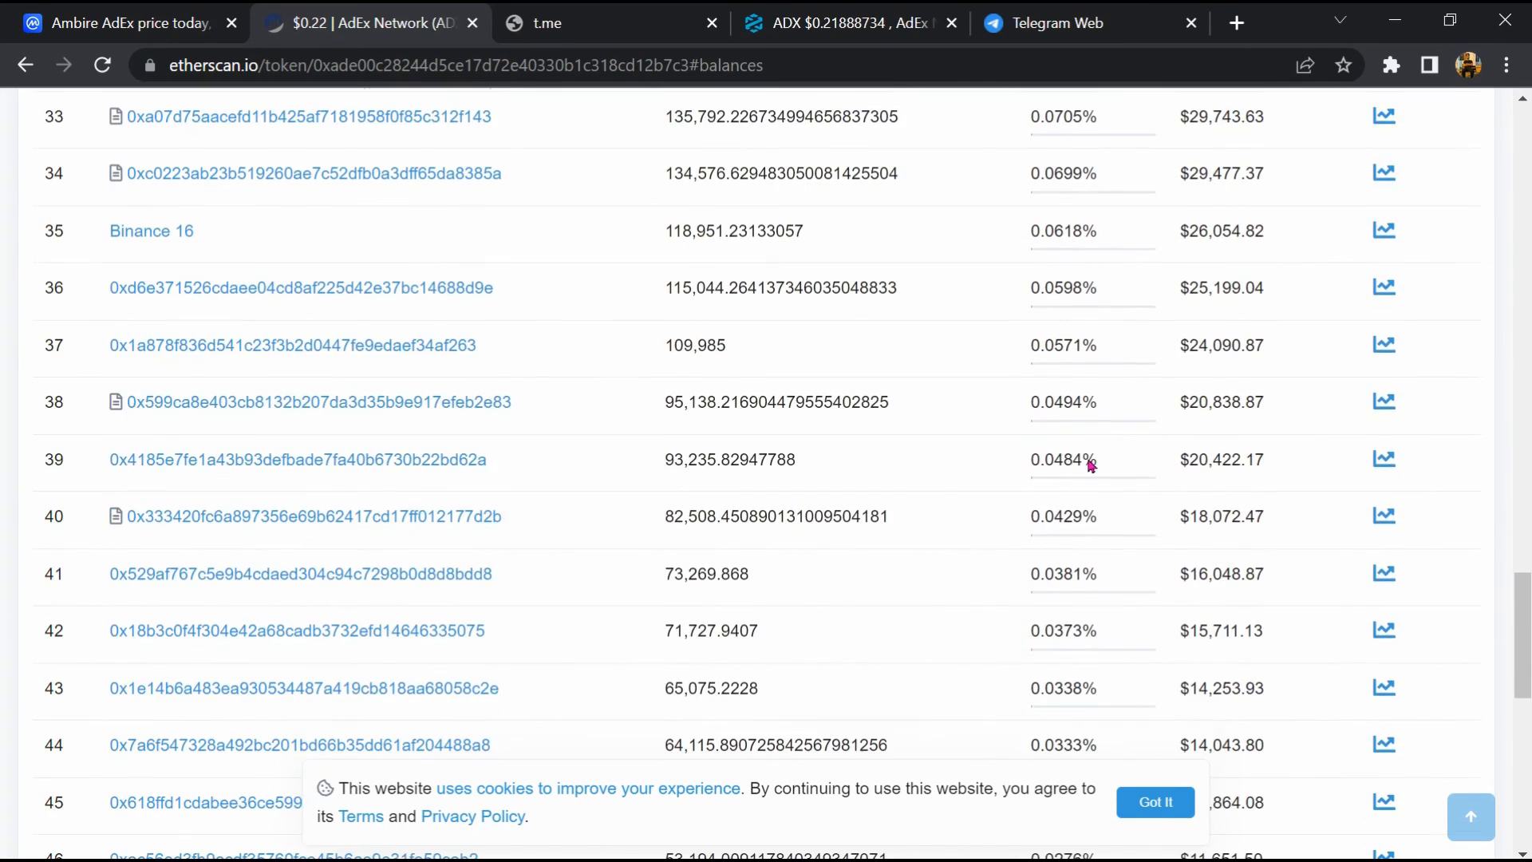
scroll(down, 3)
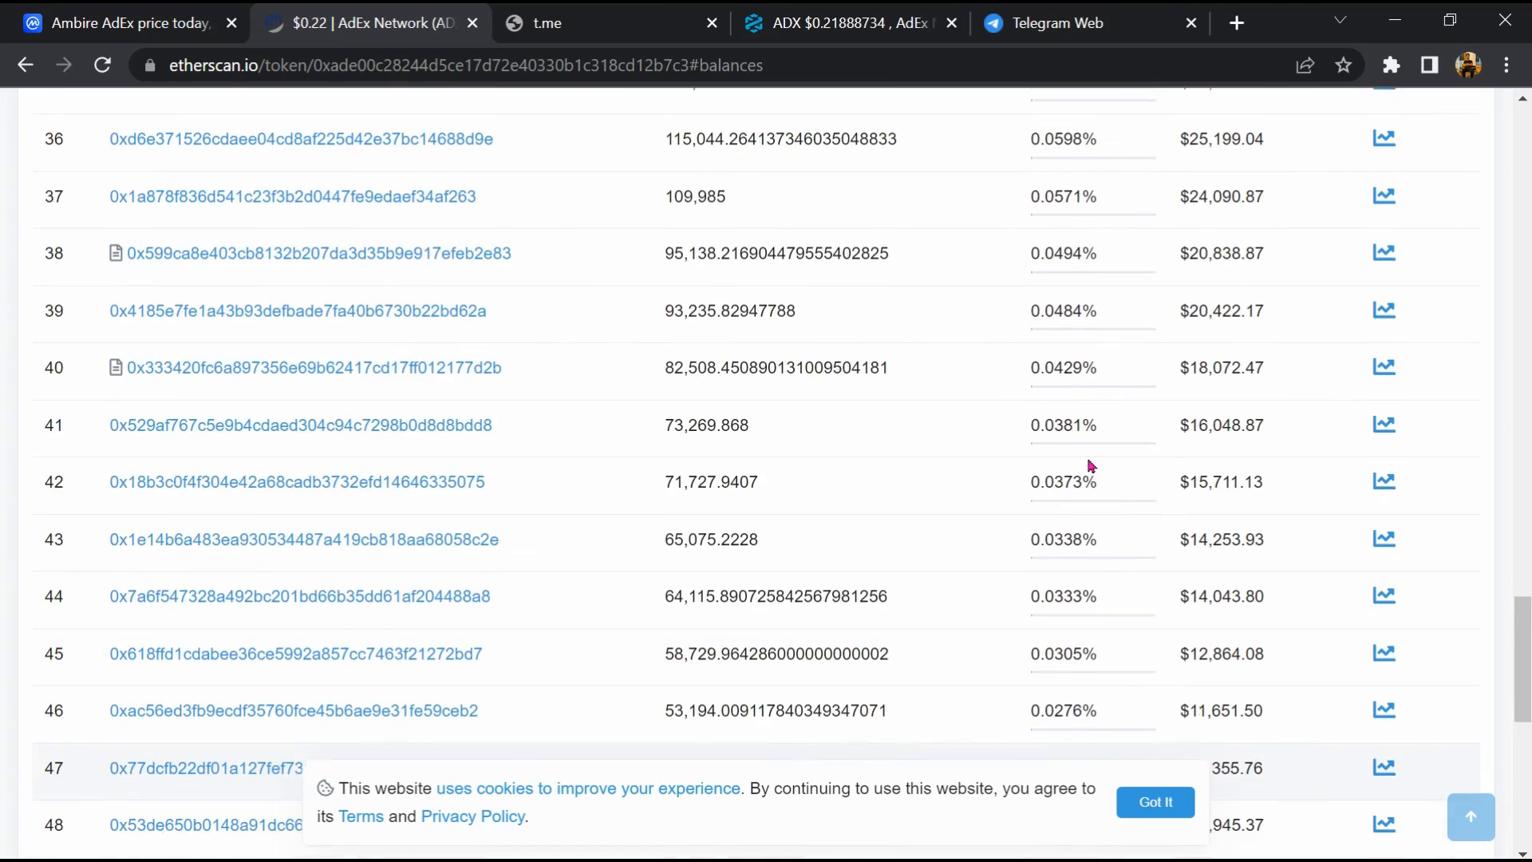